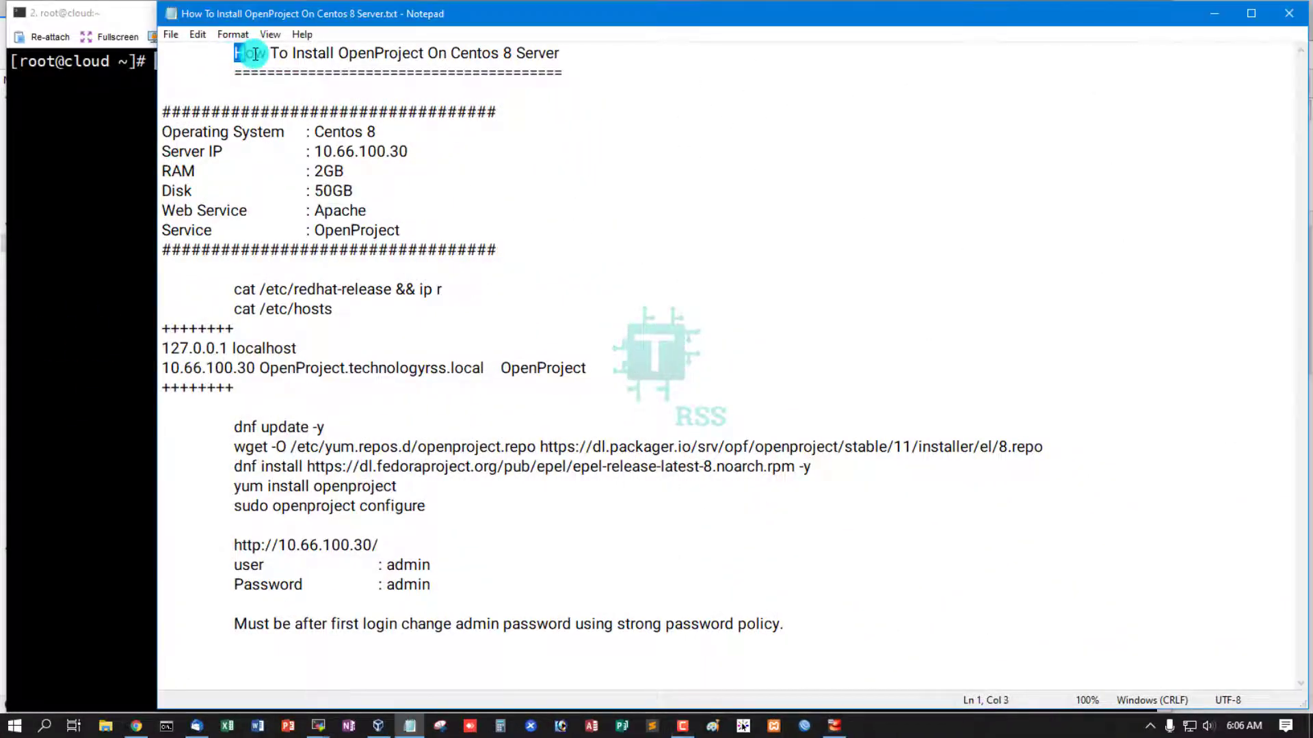
- Open /etc/hosts in vi and switch to insert mode
{"action": "left_click_drag", "start_coordinate": [268, 53], "coordinate": [559, 52]}
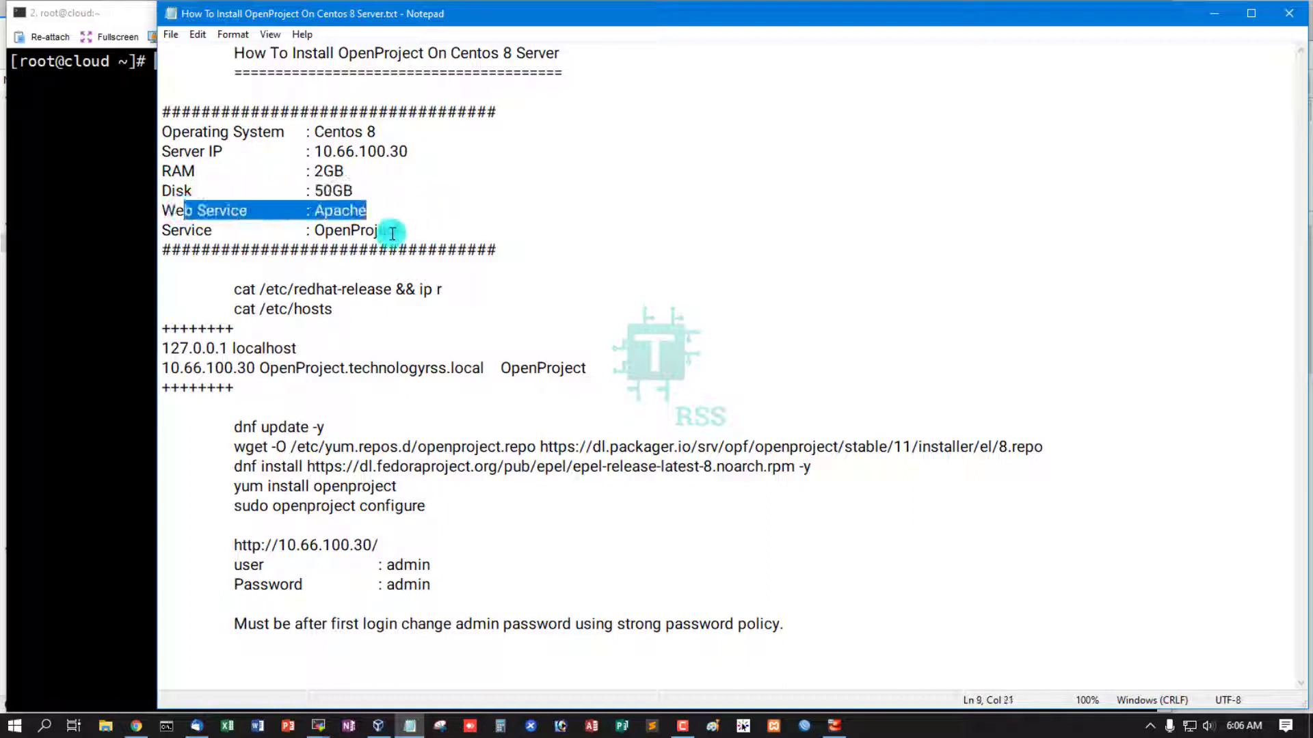
{"action": "left_click", "coordinate": [356, 231]}
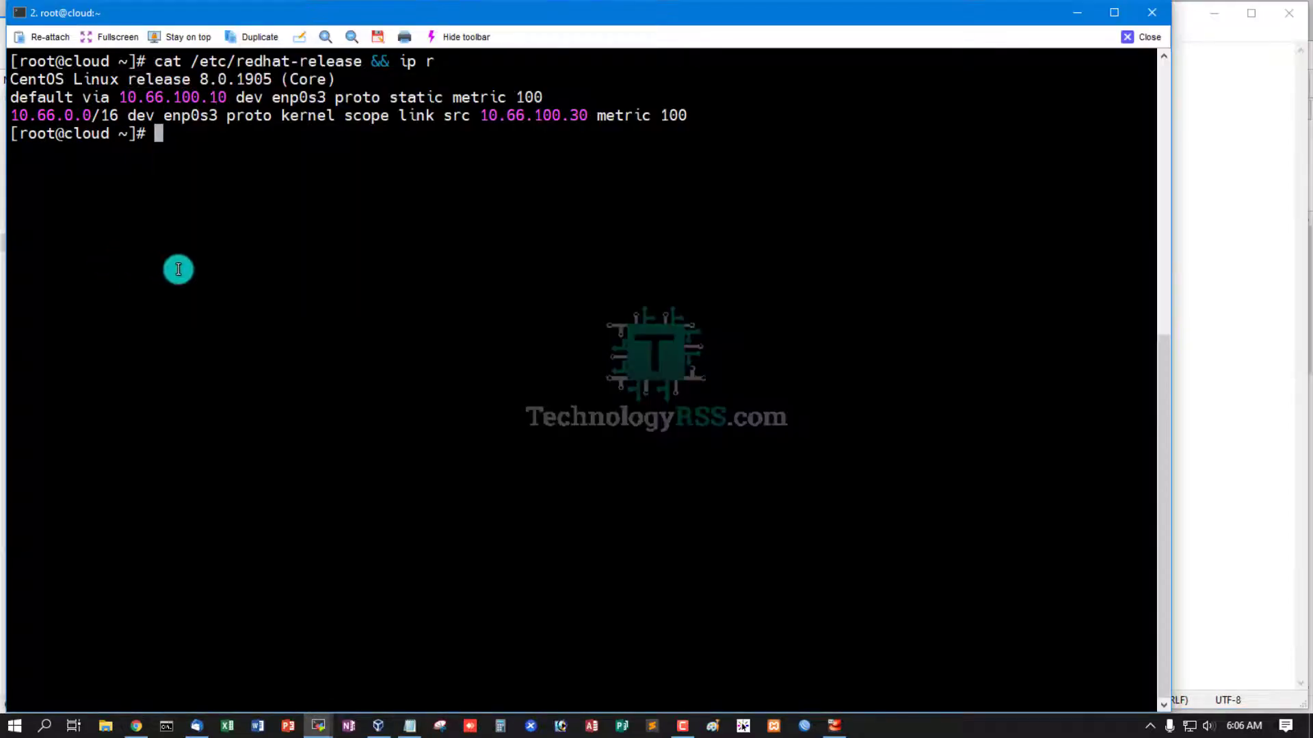
{"action": "type", "text": "vi /etc/hosts"}
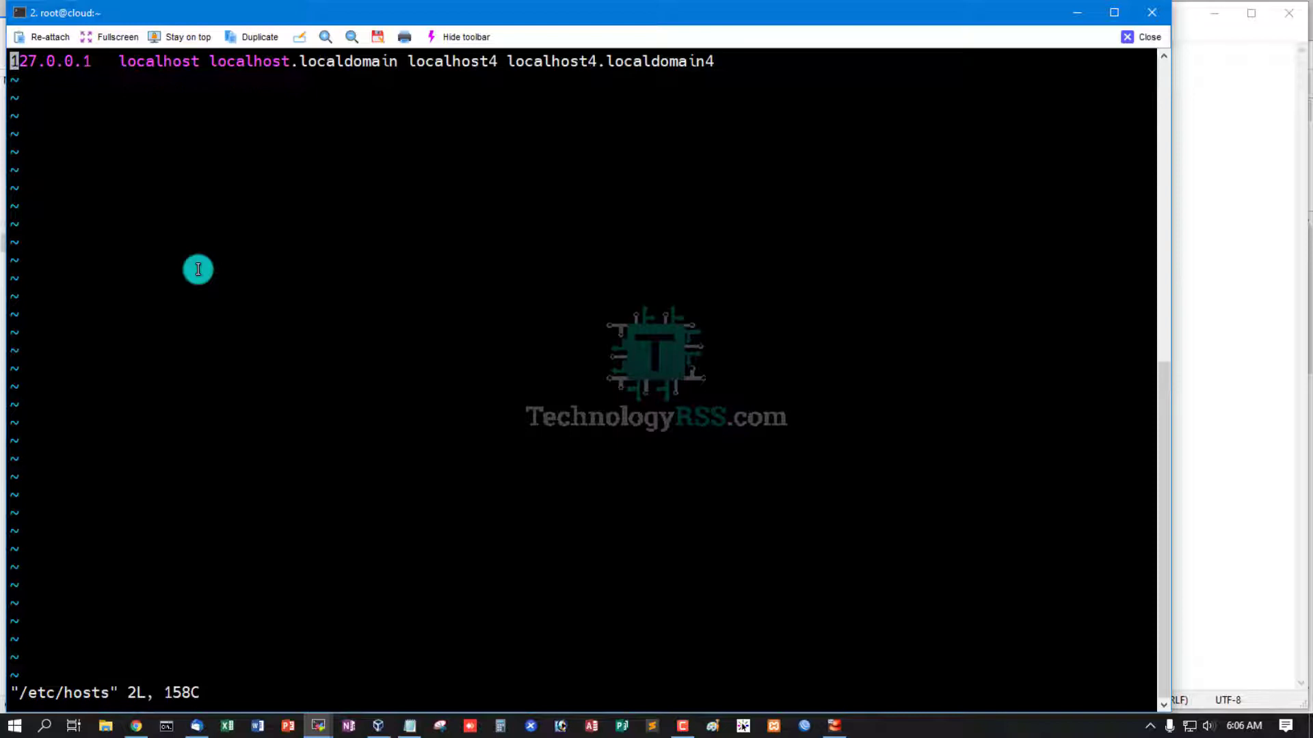
{"action": "key", "text": "i"}
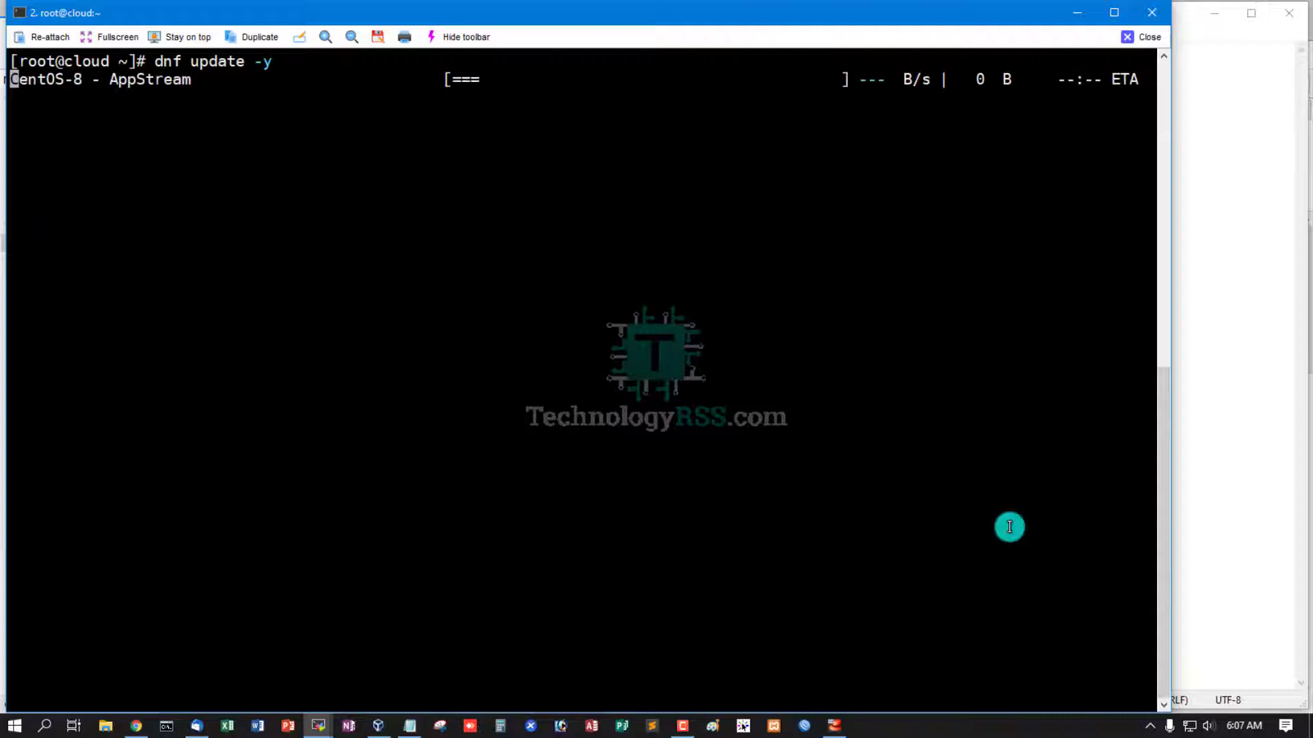
{"action": "mouse_move", "coordinate": [280, 223]}
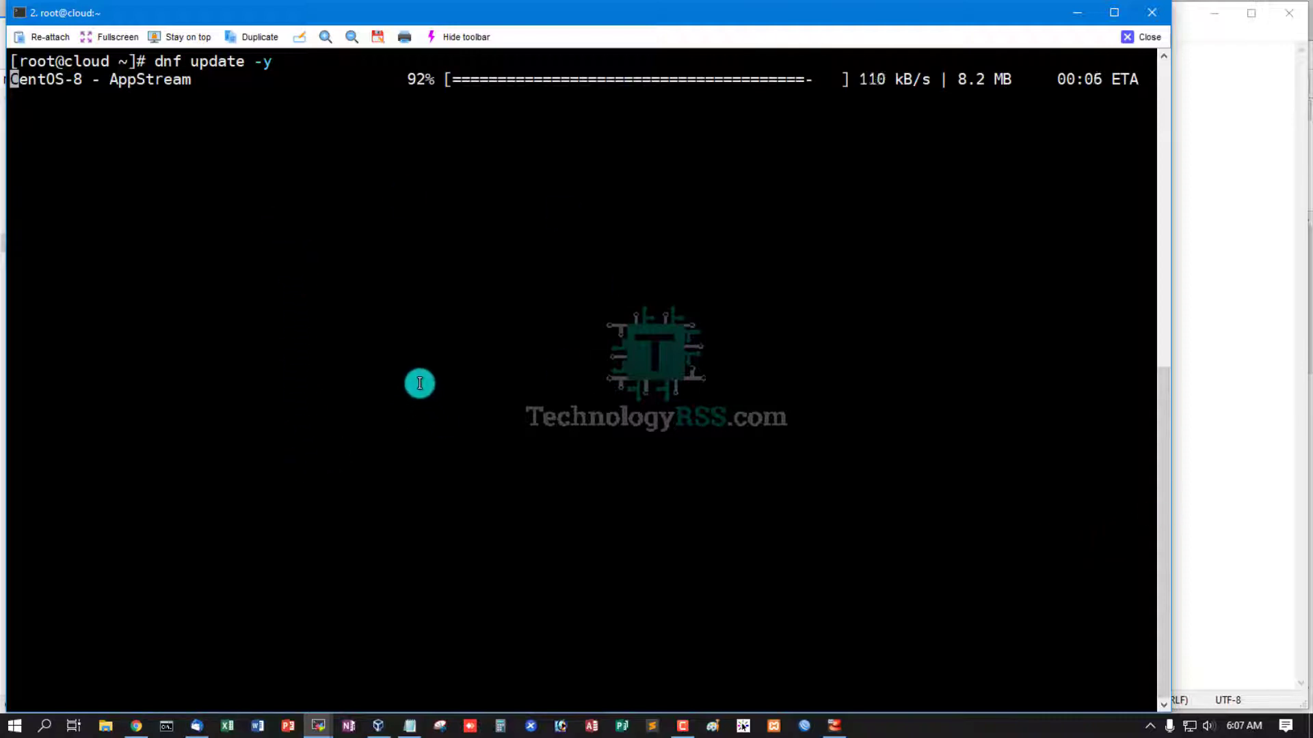
{"action": "mouse_move", "coordinate": [401, 453]}
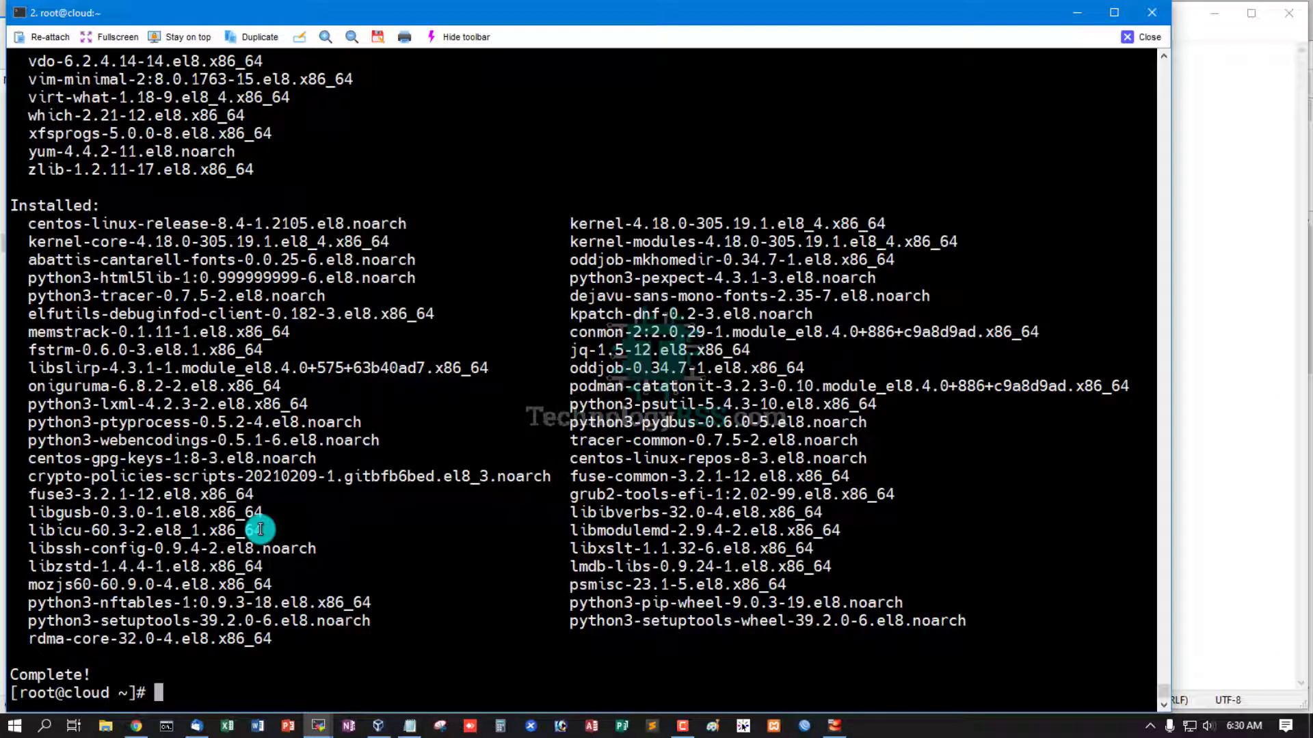
- Force-reboot the server with reboot -f
{"action": "type", "text": "reb"}
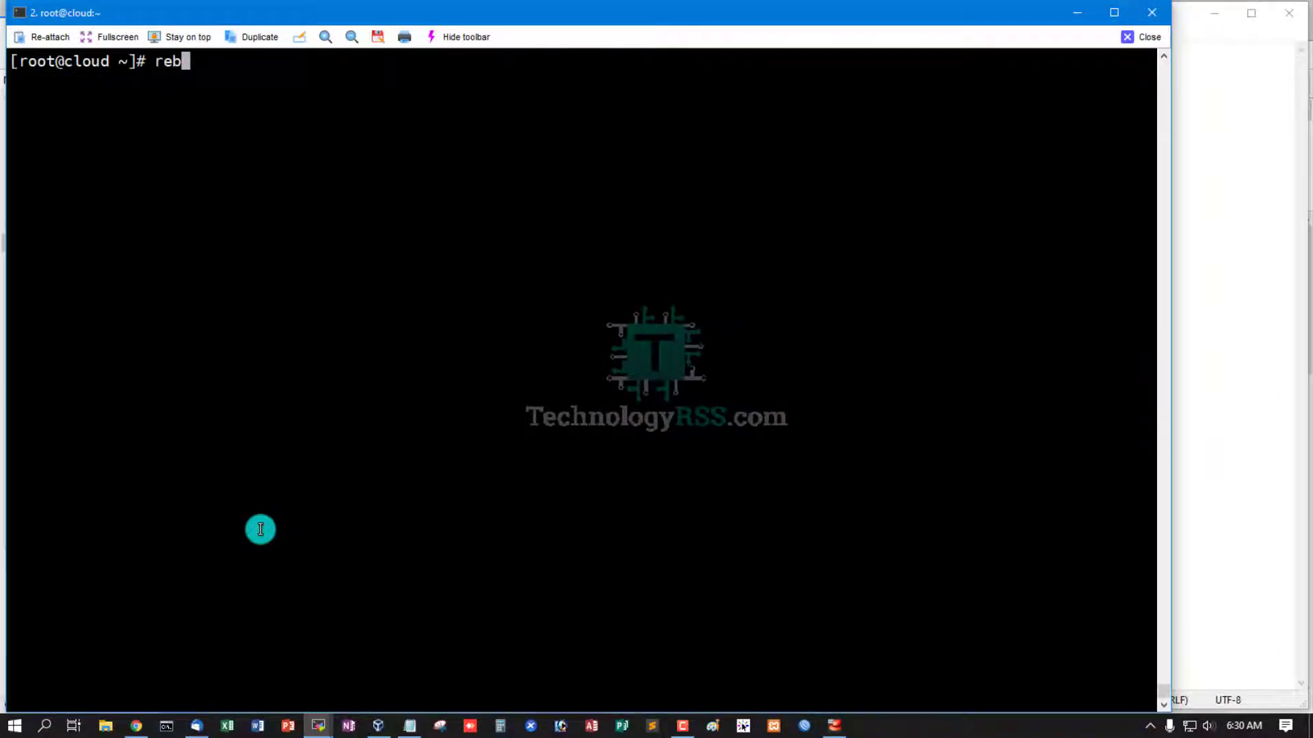
{"action": "type", "text": "oot"}
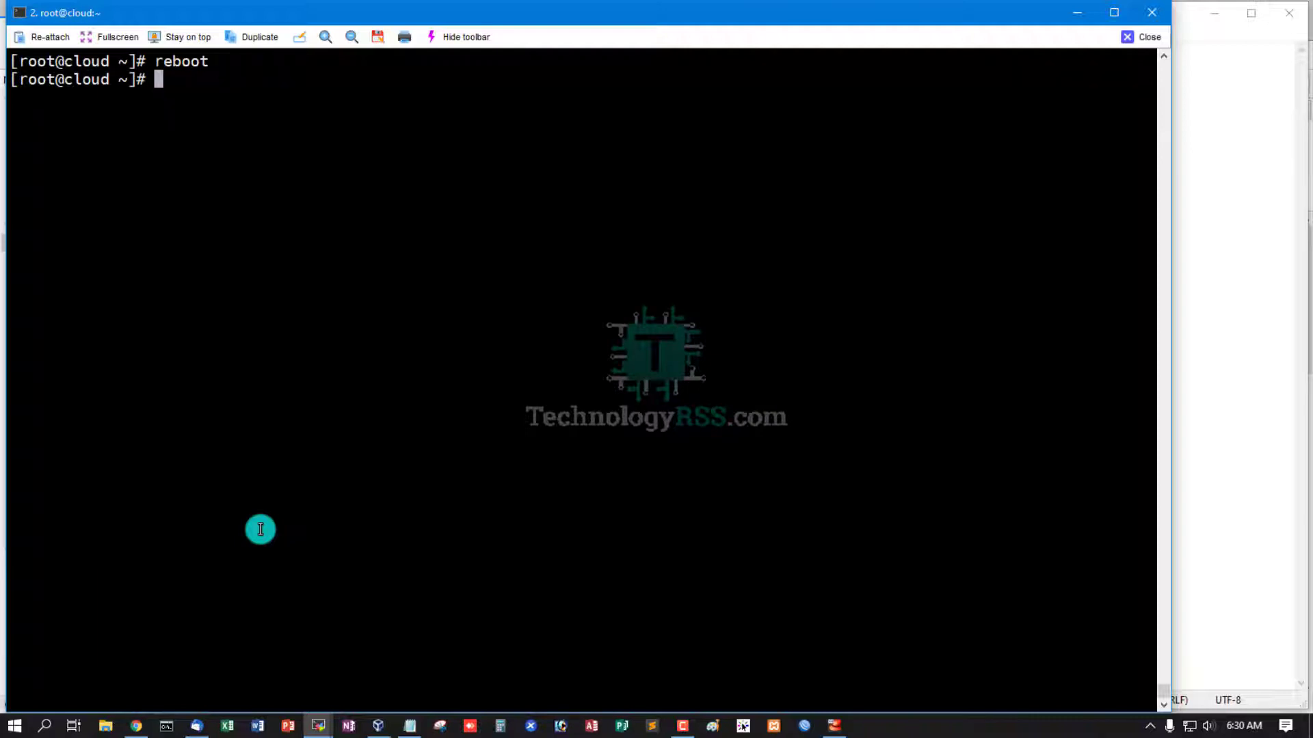
{"action": "type", "text": "reboot  -f"}
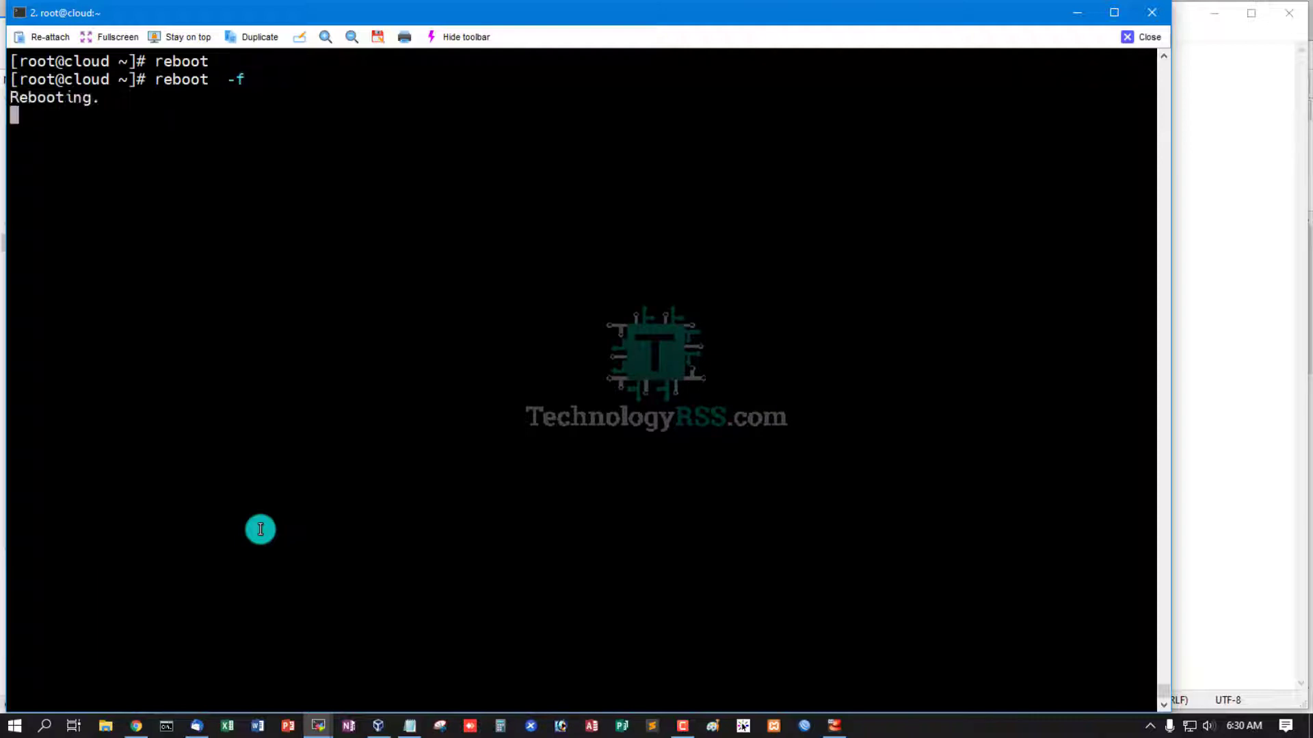
{"action": "mouse_move", "coordinate": [369, 56]}
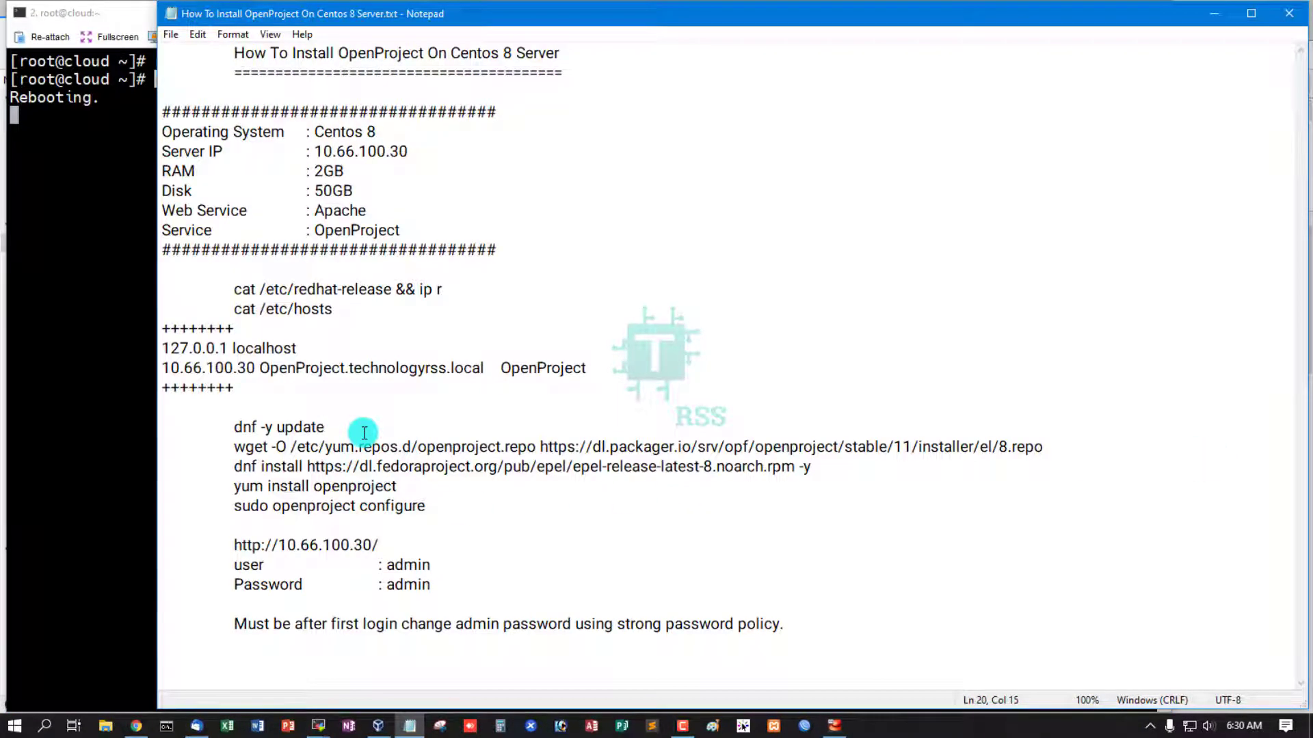
- Add reboot -f to the notes and copy the EPEL release install command
{"action": "type", "text": "reboot  -f"}
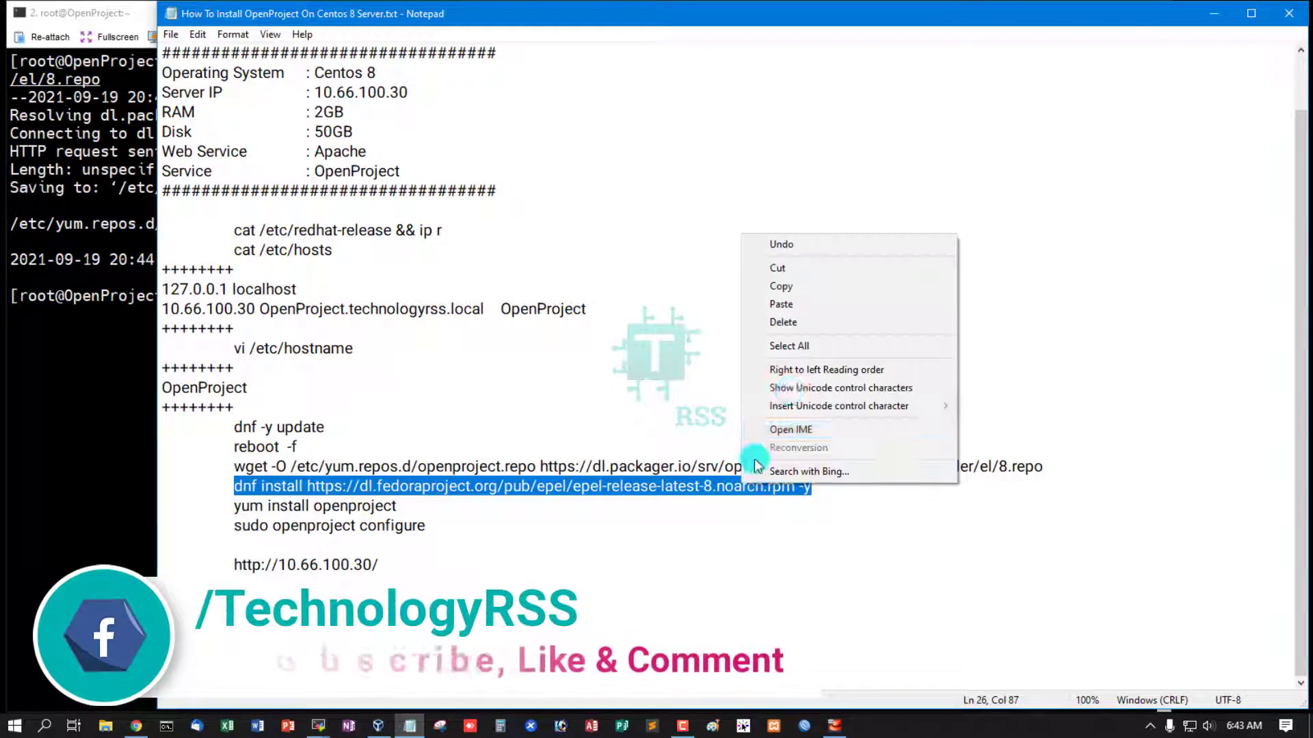
{"action": "left_click", "coordinate": [458, 508]}
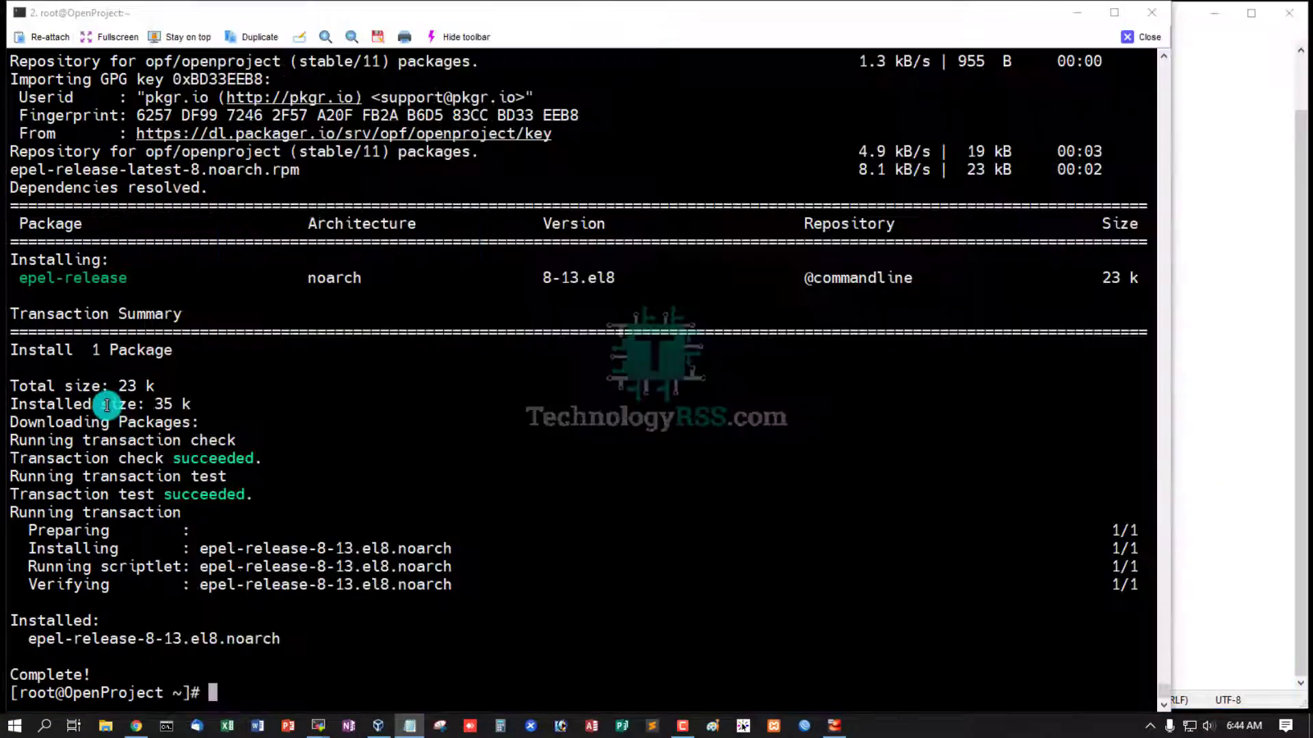
- Install OpenProject with yum install openproject, answering y to the prompts
{"action": "type", "text": "yum install openproject"}
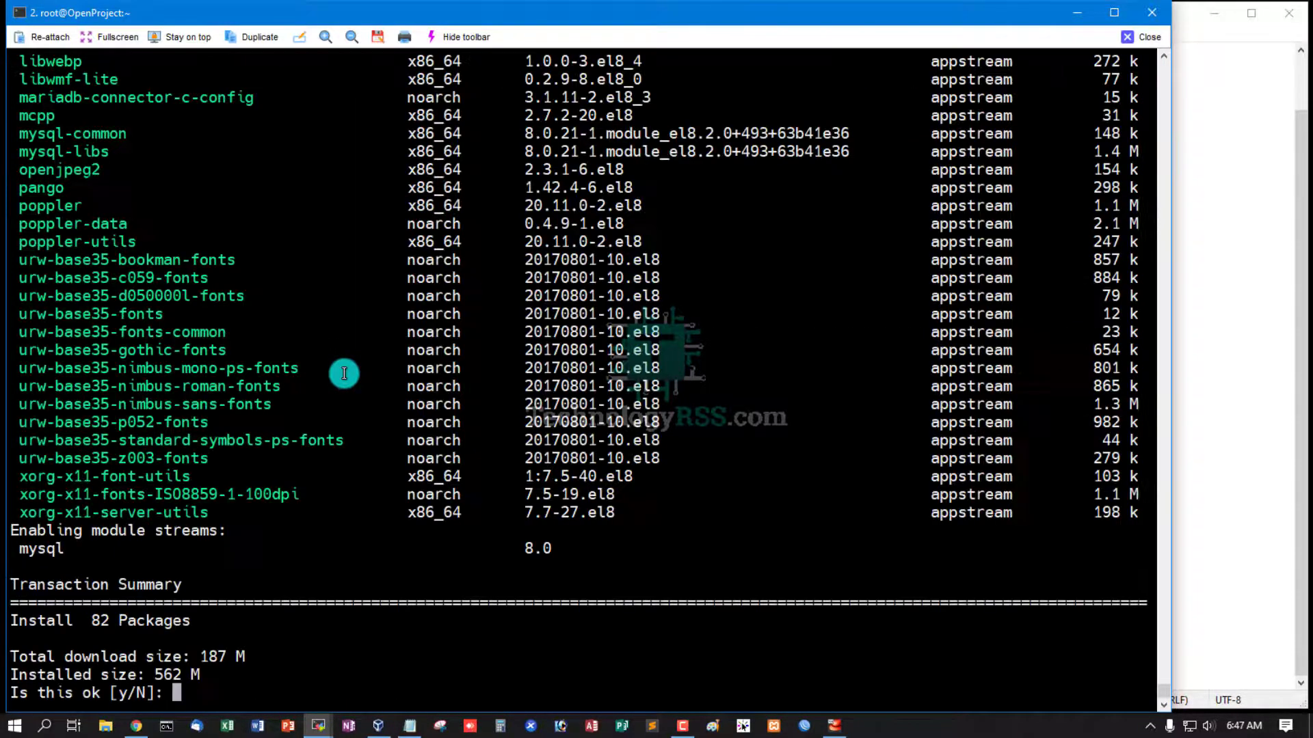
{"action": "type", "text": "y"}
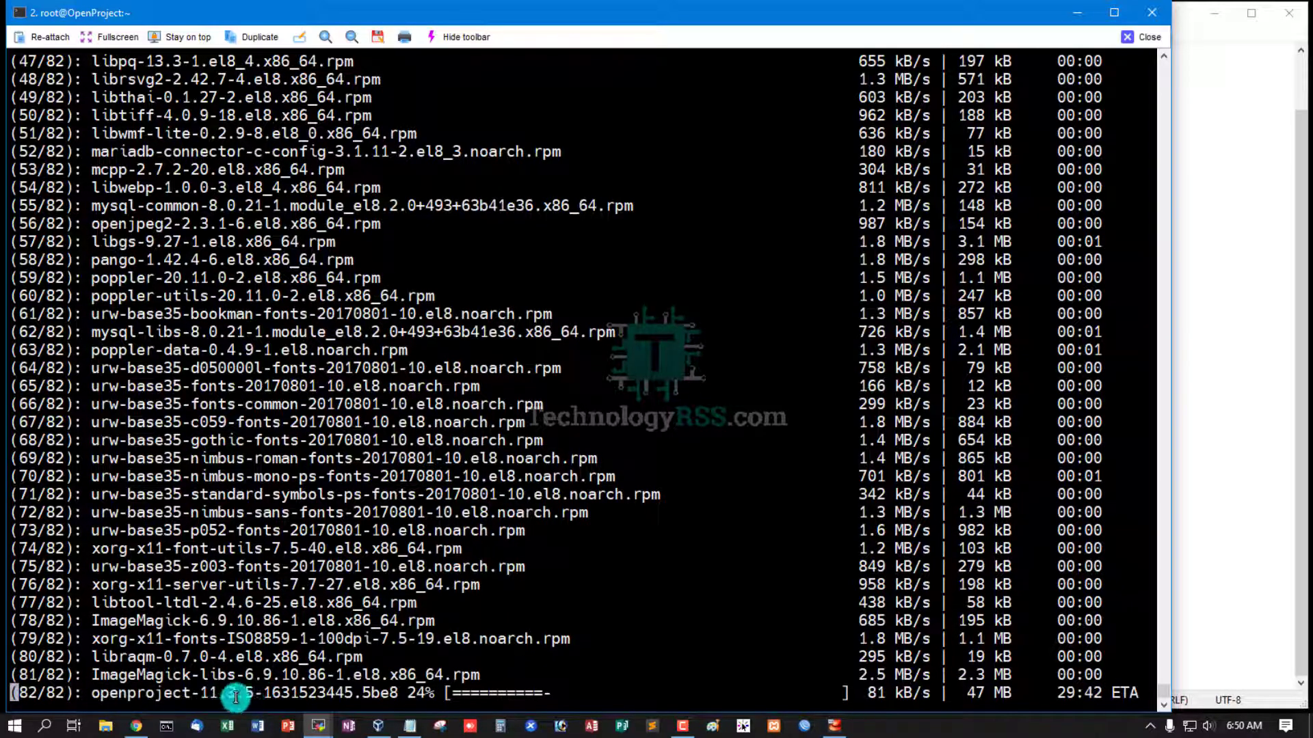
{"action": "mouse_move", "coordinate": [523, 576]}
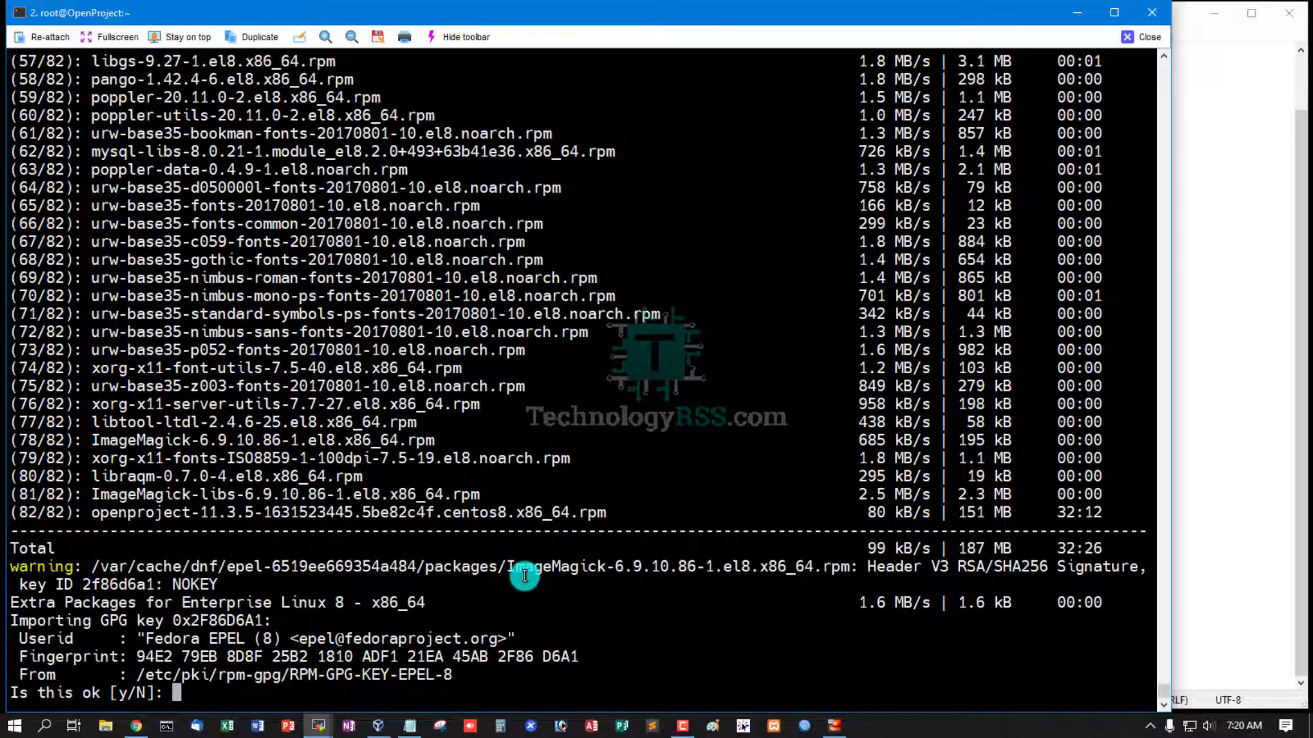
{"action": "type", "text": "y"}
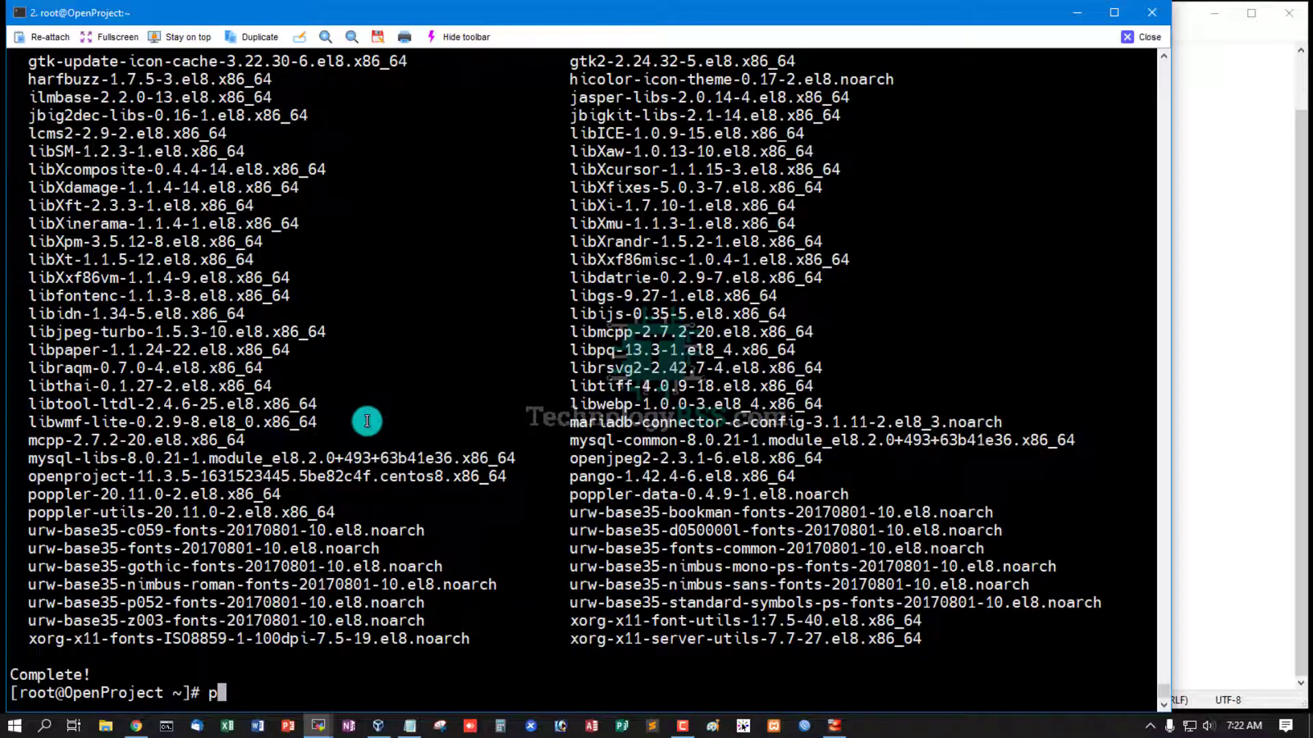
{"action": "type", "text": "sudo openproject configure"}
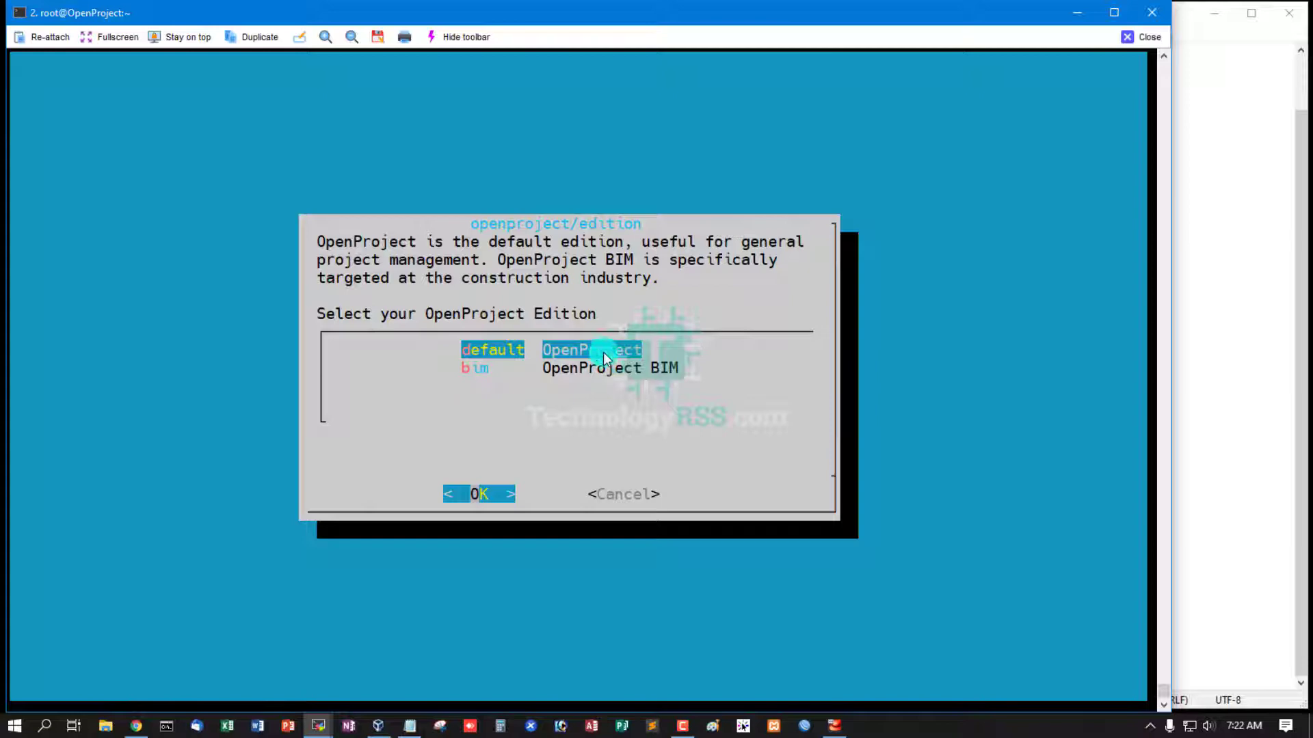
- Choose default edition, new local PostgreSQL, apache2, OpenProject.technologyrss.local domain, SSL disabled
{"action": "left_click", "coordinate": [480, 493]}
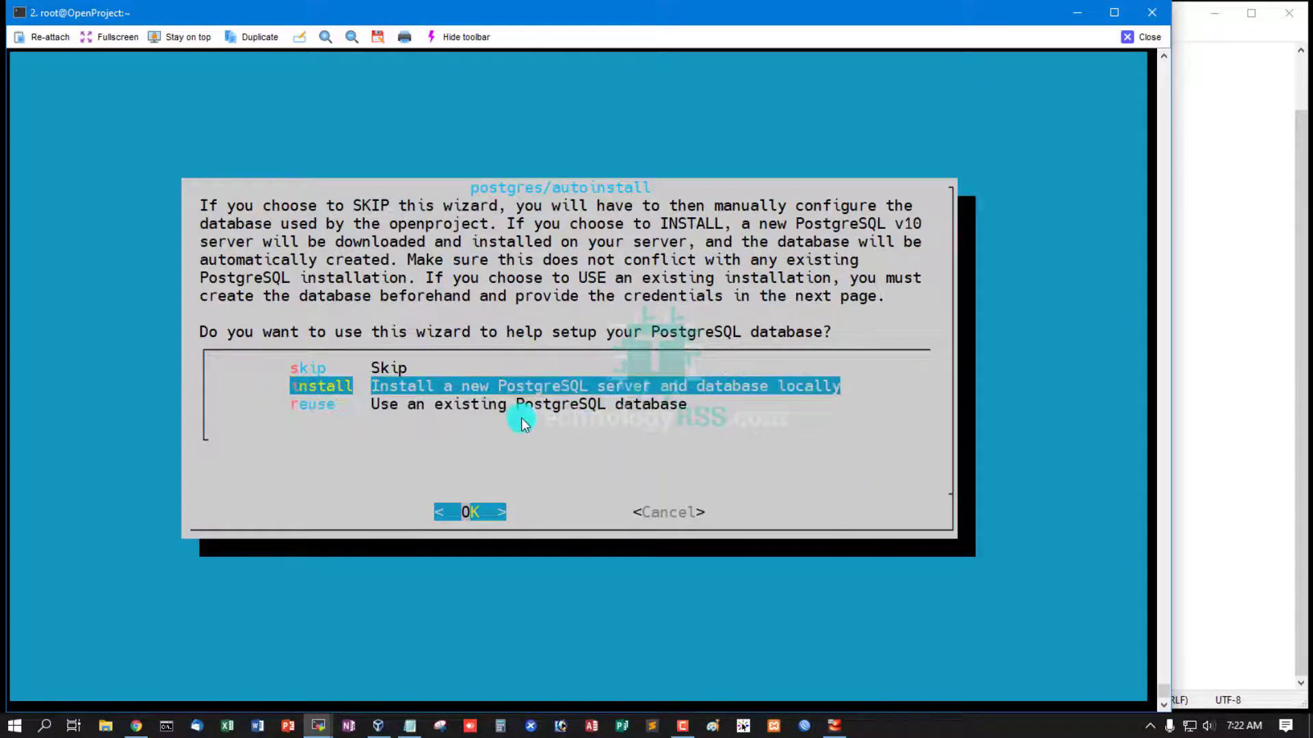
{"action": "left_click", "coordinate": [469, 511]}
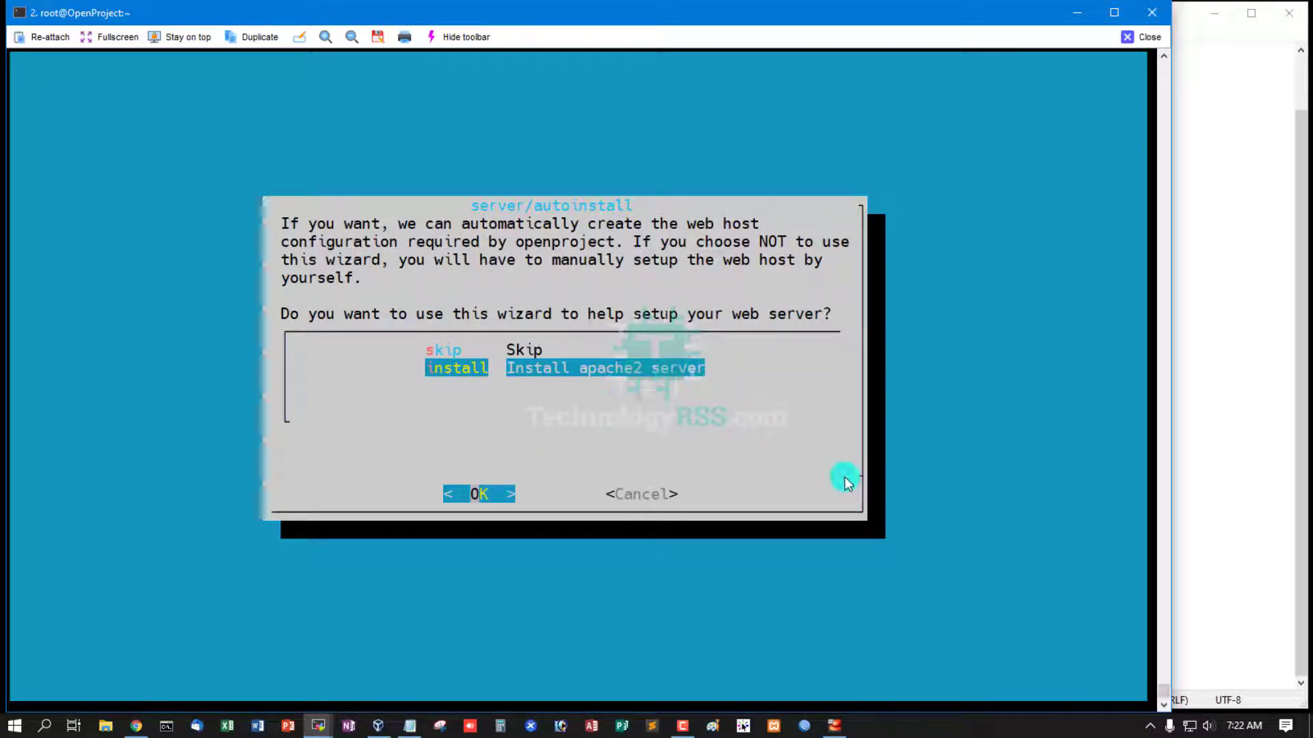
{"action": "left_click", "coordinate": [479, 494]}
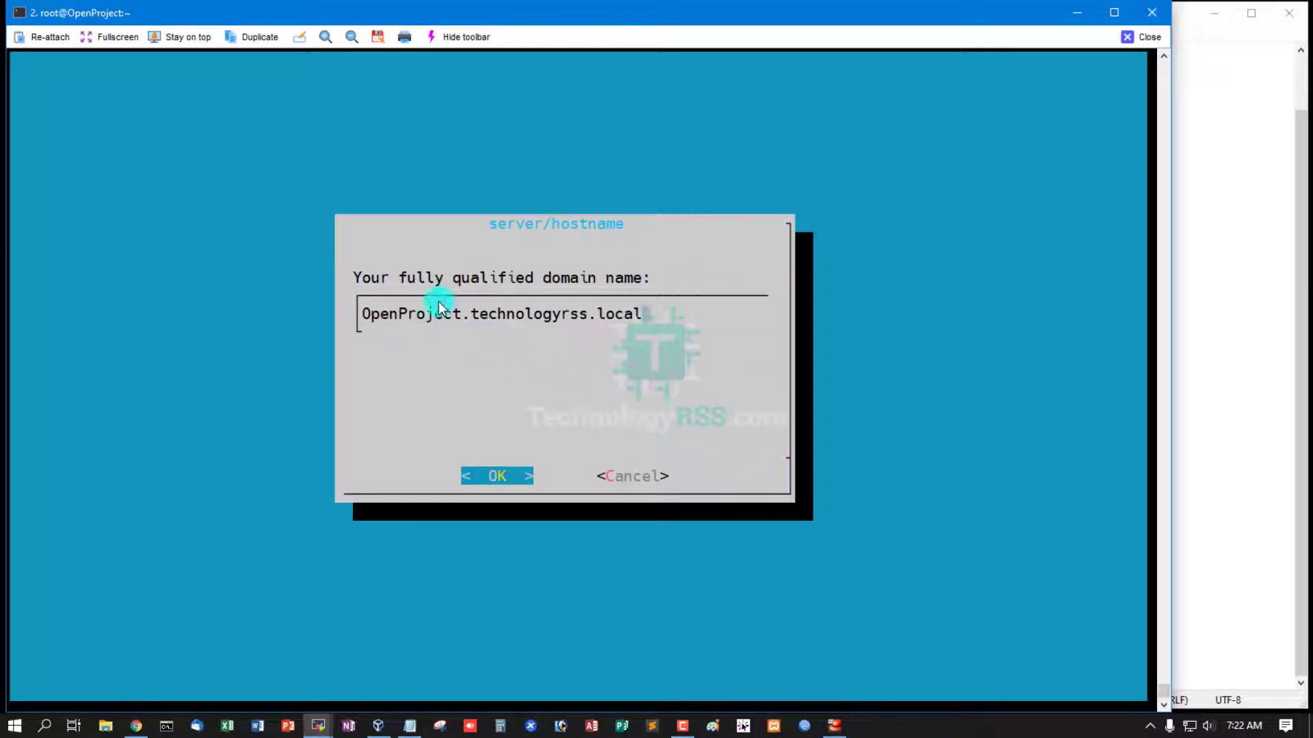
{"action": "mouse_move", "coordinate": [783, 366]}
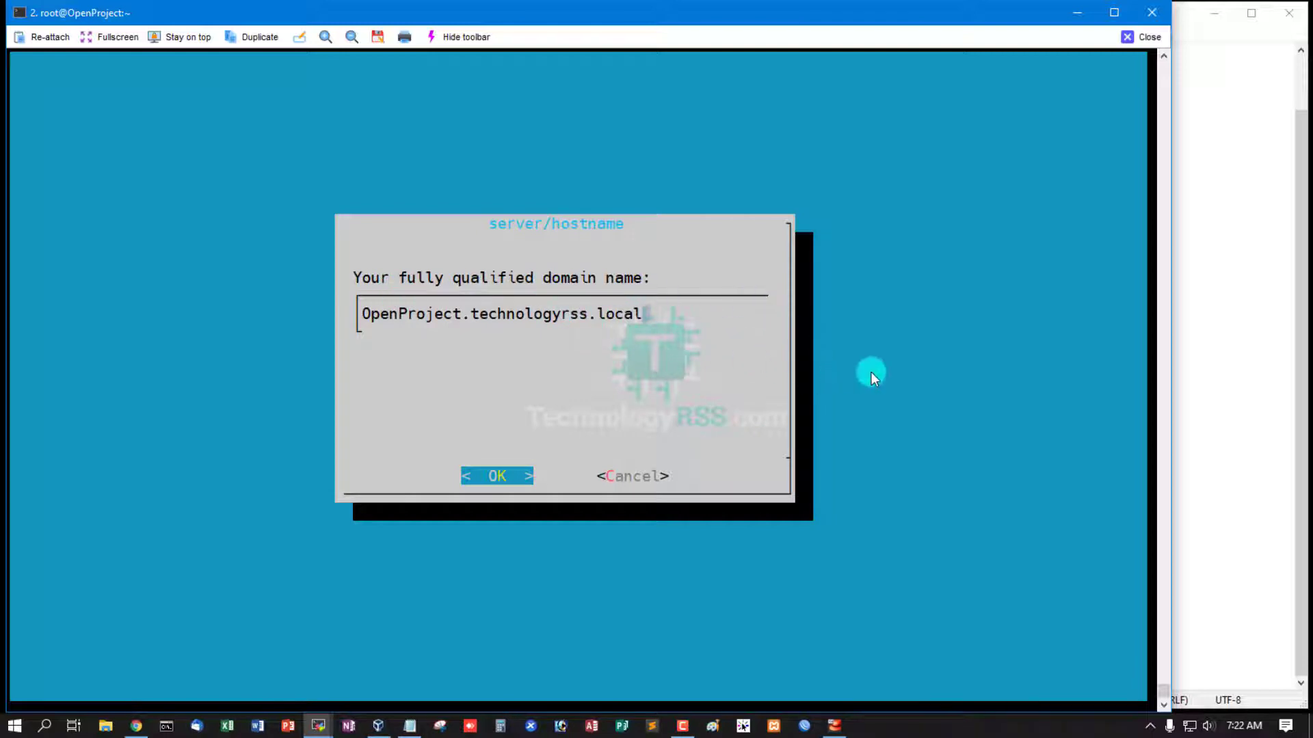
{"action": "left_click", "coordinate": [496, 476]}
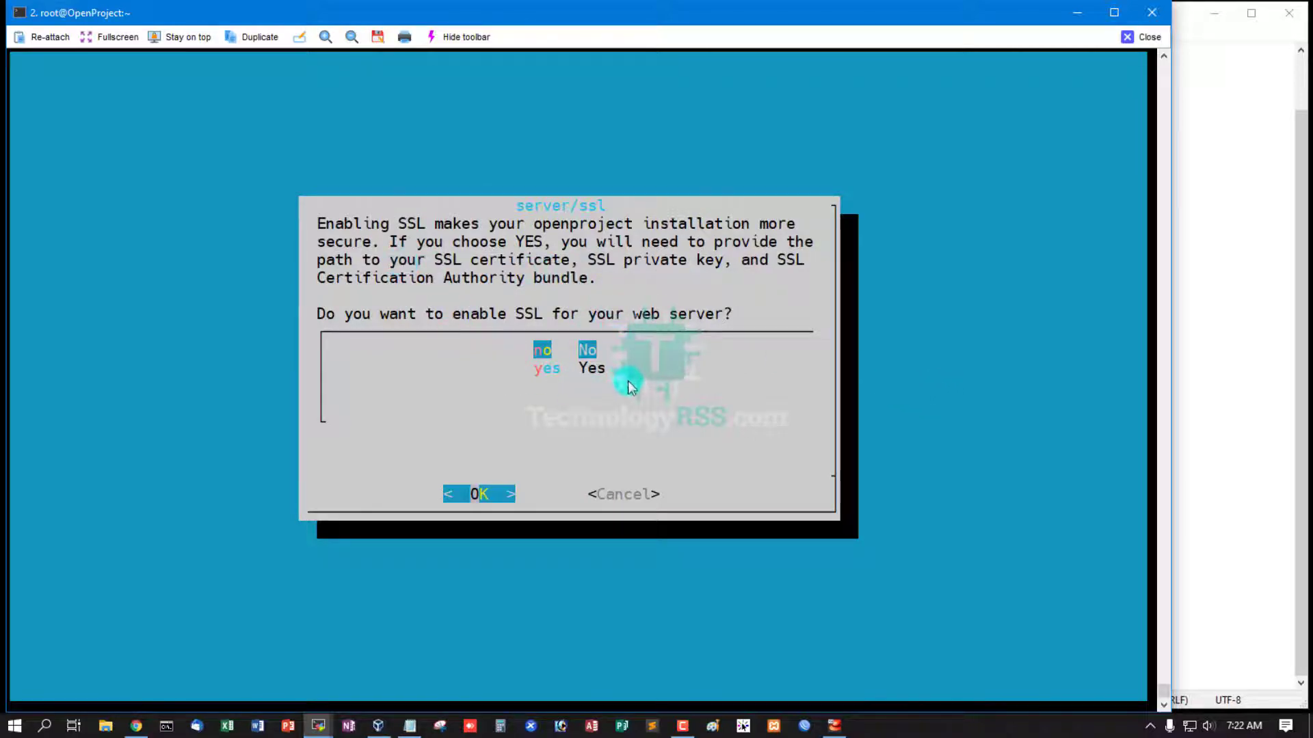
{"action": "left_click", "coordinate": [477, 493]}
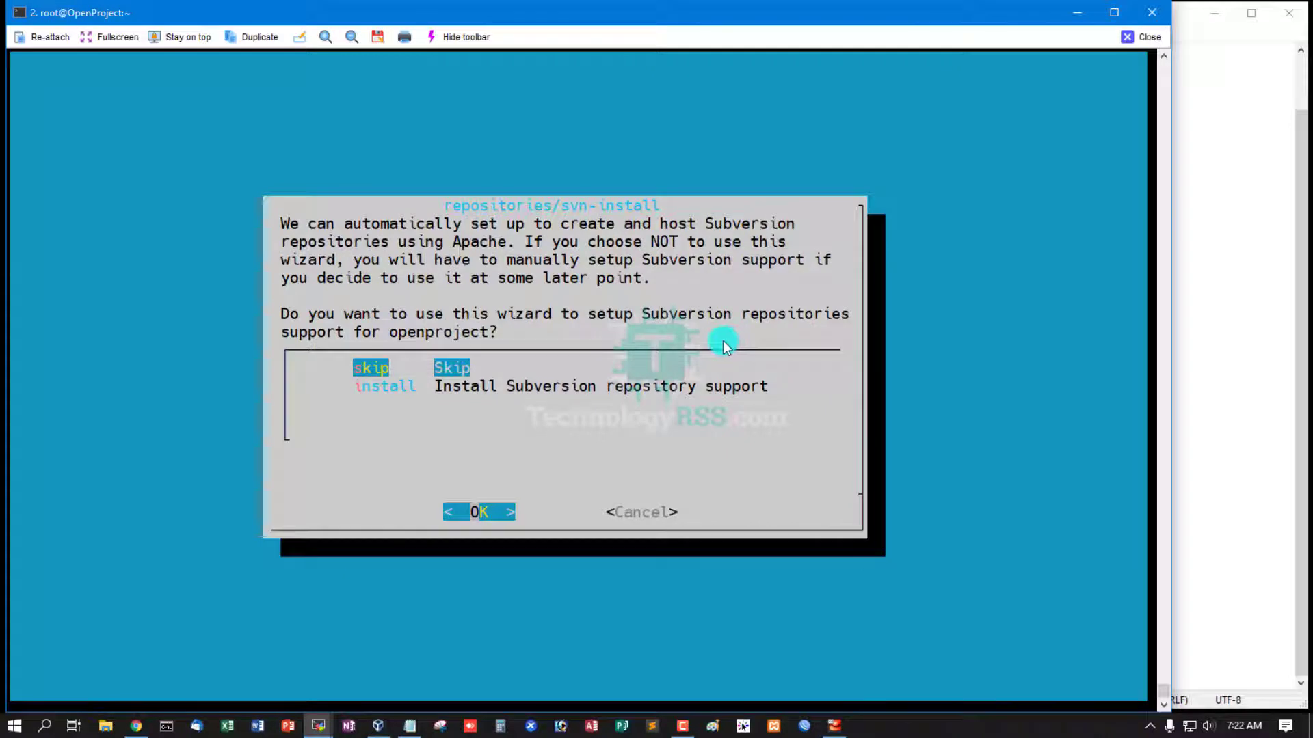
- Enable Subversion and Git repository support with default paths and git http backend
{"action": "left_click", "coordinate": [479, 512]}
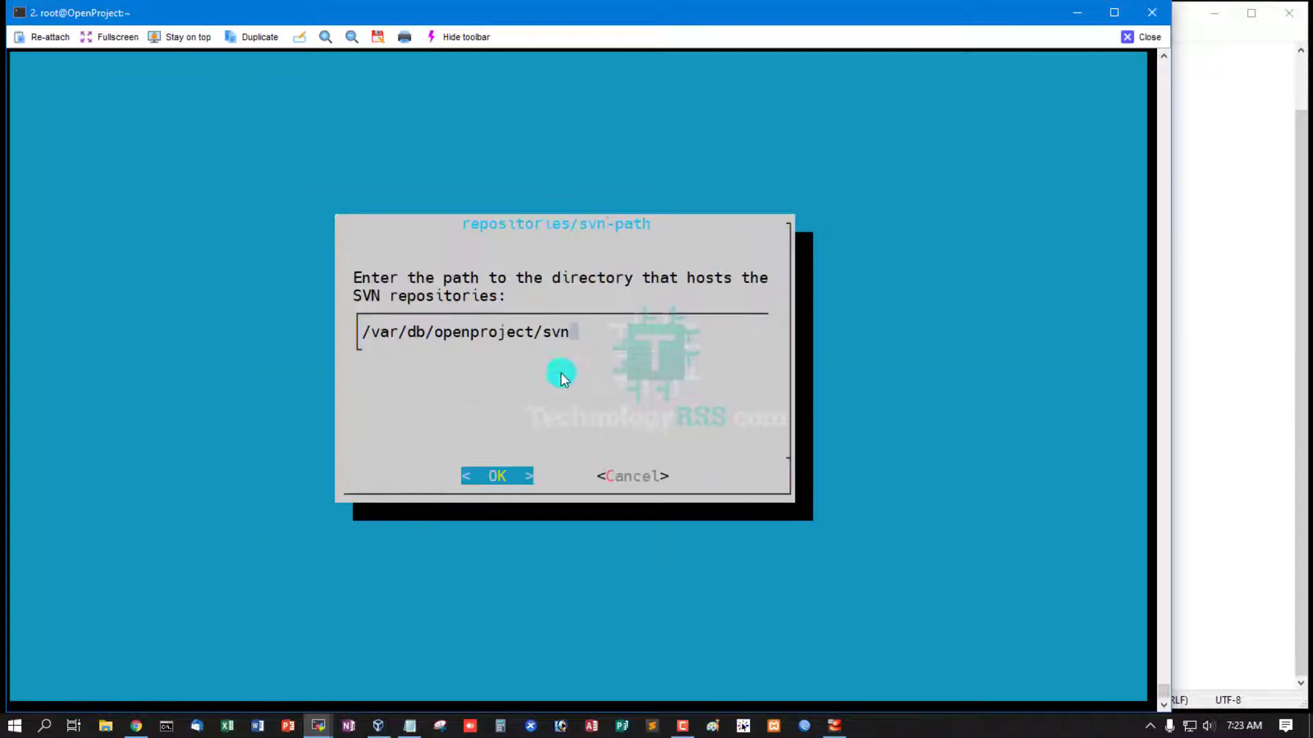
{"action": "left_click", "coordinate": [496, 476]}
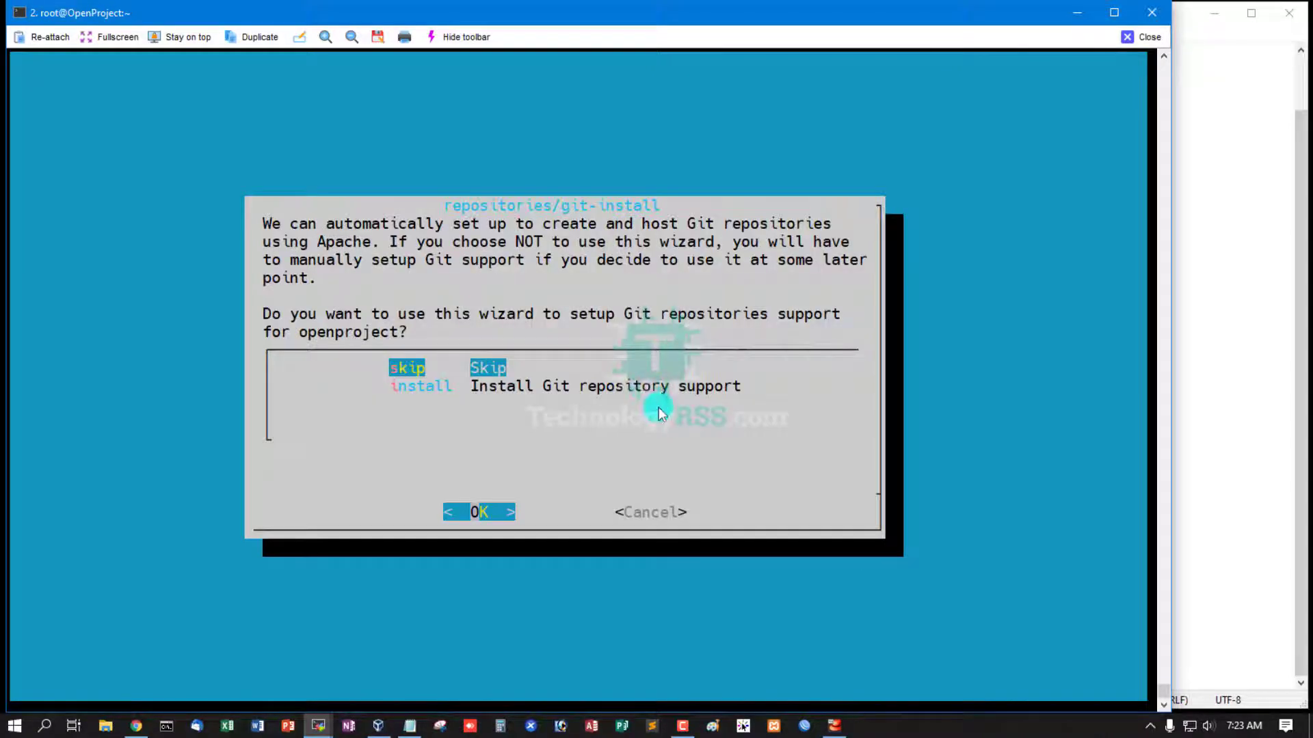
{"action": "left_click", "coordinate": [478, 511]}
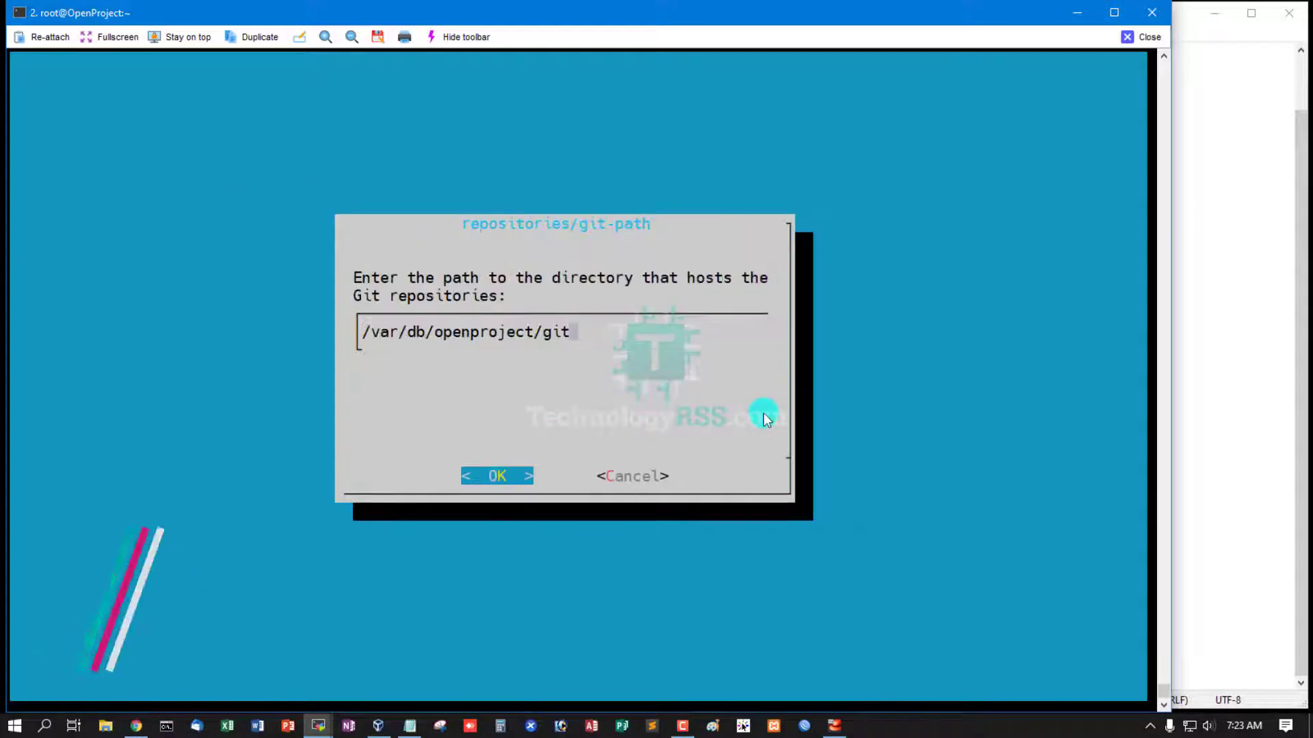
{"action": "left_click", "coordinate": [495, 476]}
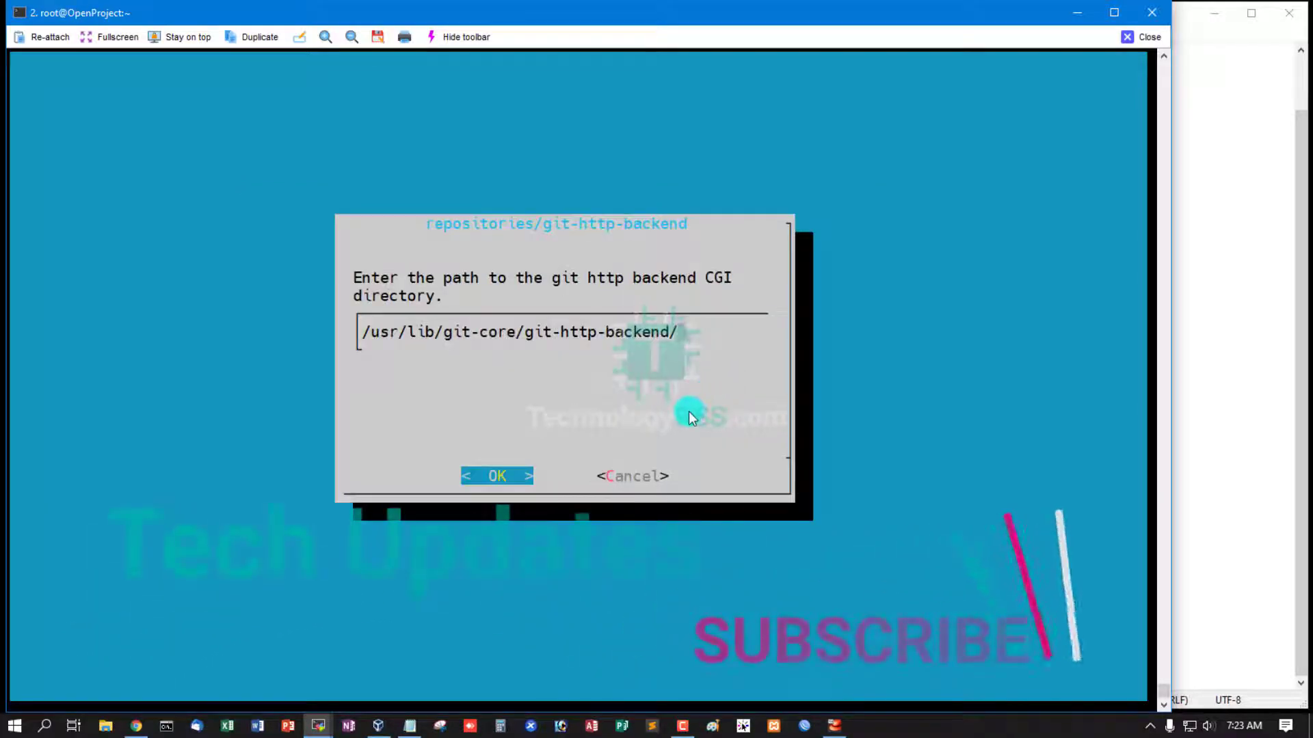
{"action": "left_click", "coordinate": [496, 476]}
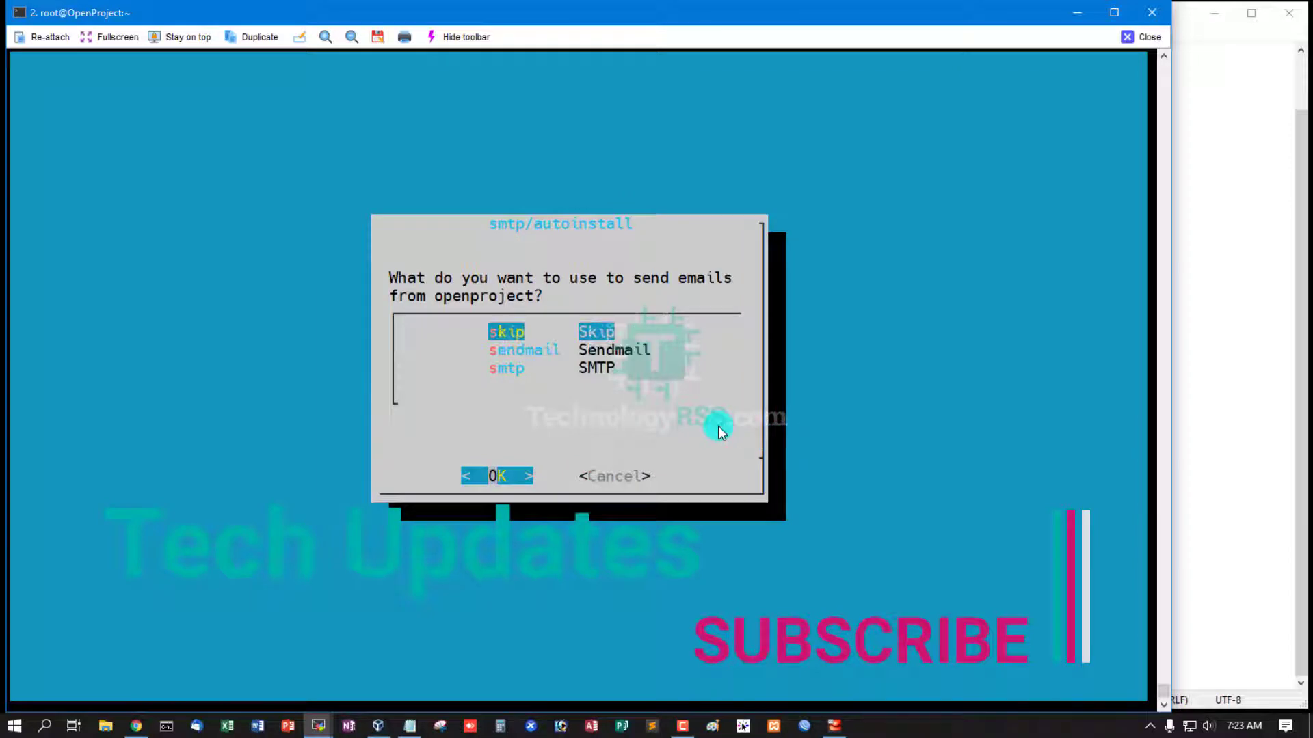
- Pick sendmail for email, accept the admin email, and install memcached
{"action": "key", "text": "Down"}
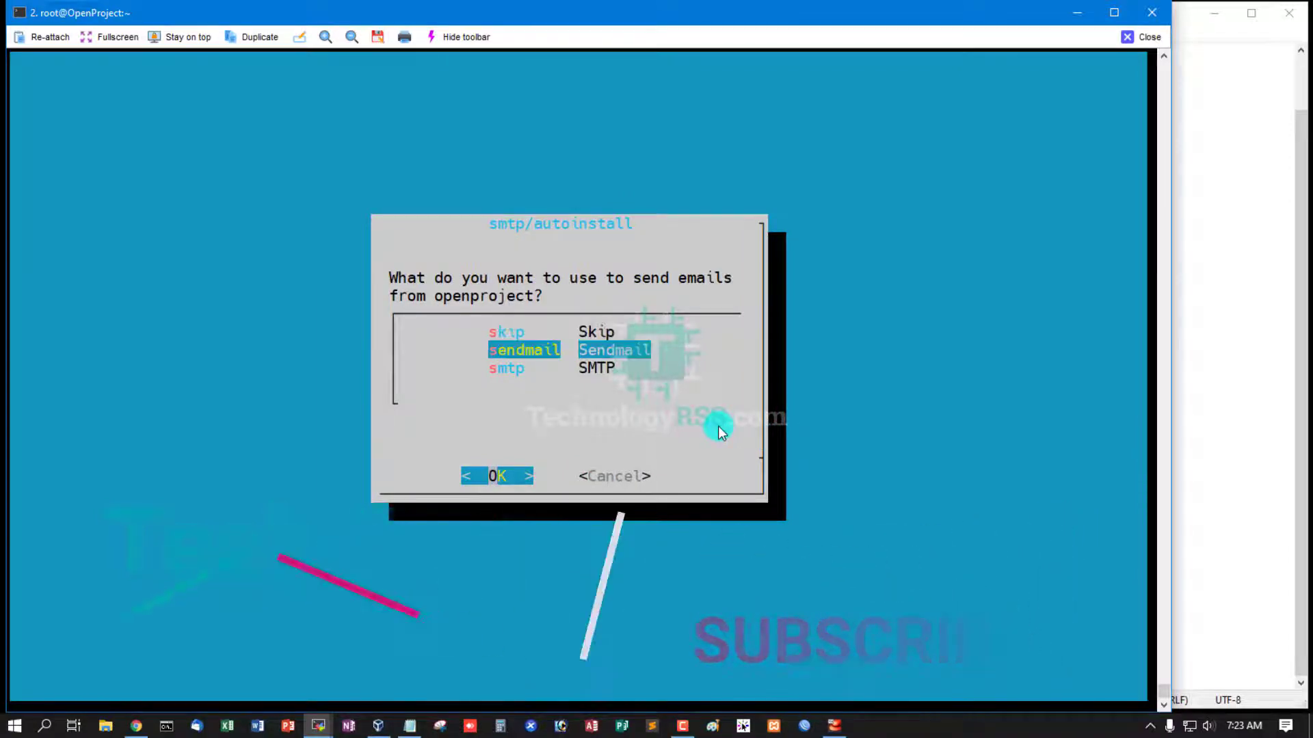
{"action": "left_click", "coordinate": [496, 476]}
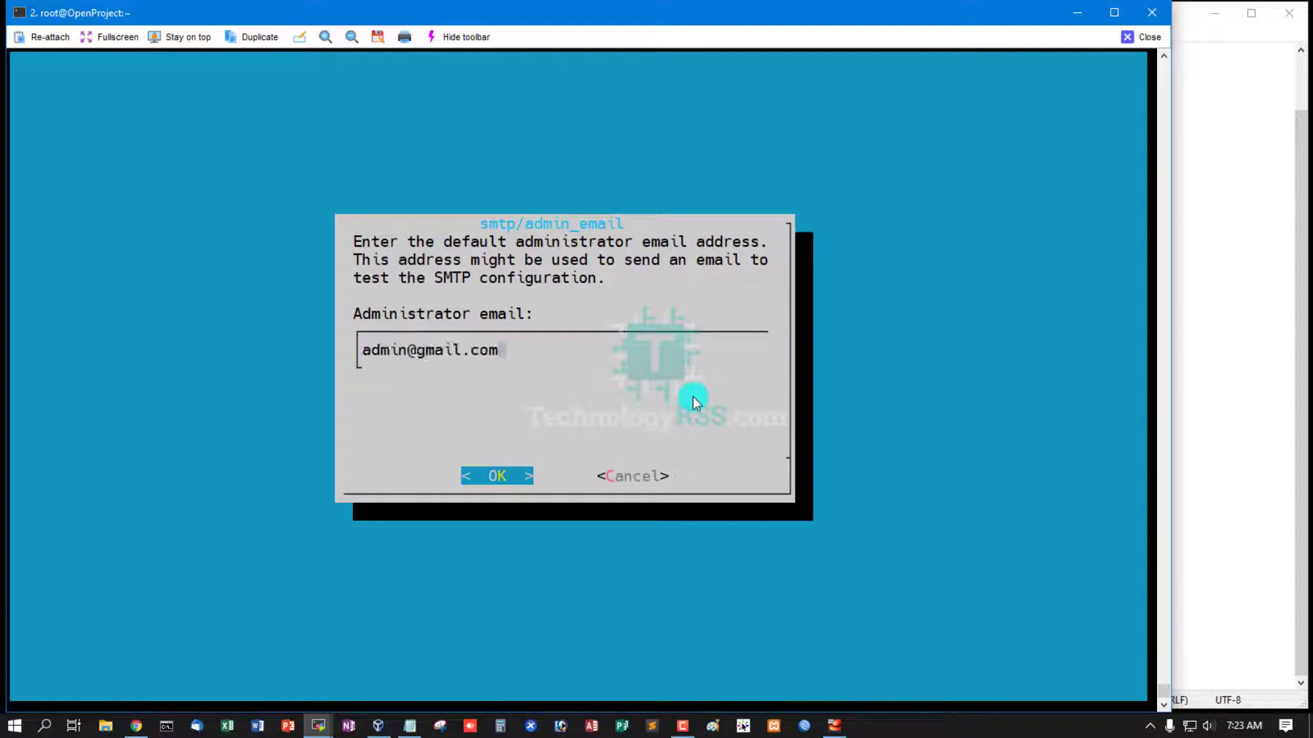
{"action": "left_click", "coordinate": [495, 475]}
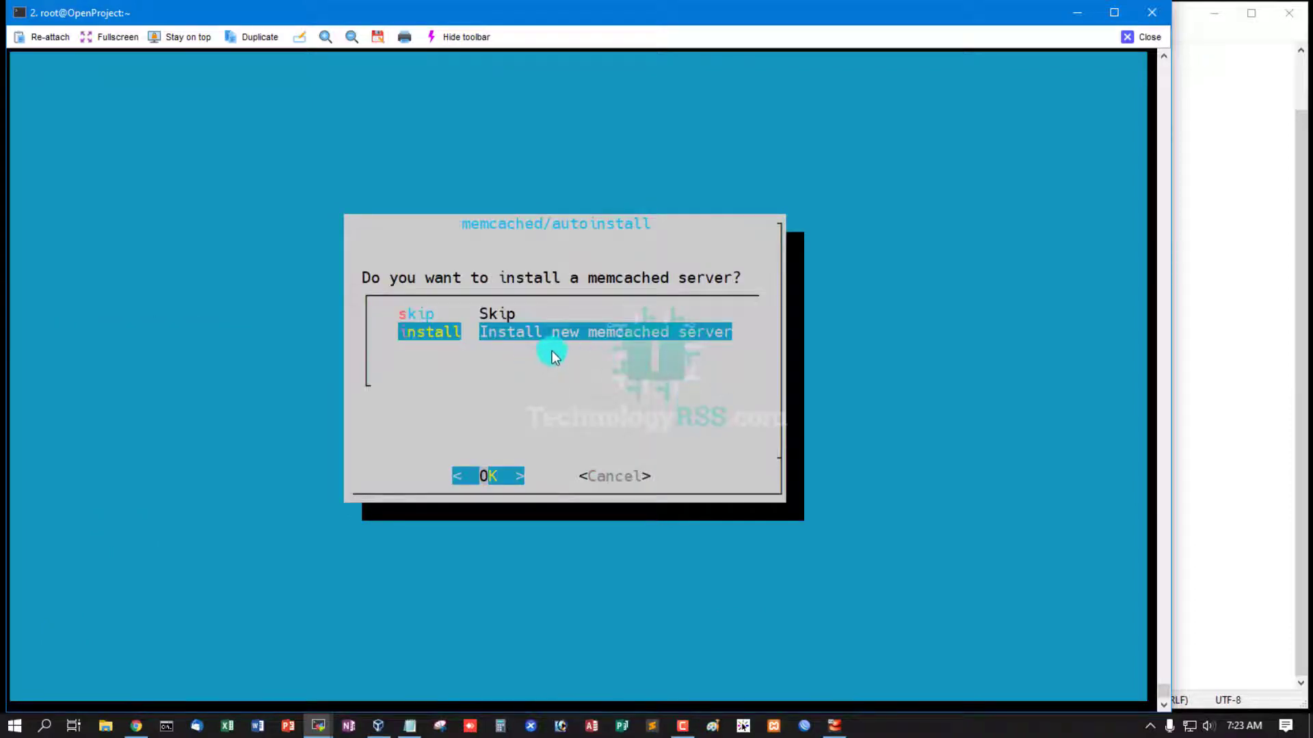
{"action": "left_click", "coordinate": [488, 476]}
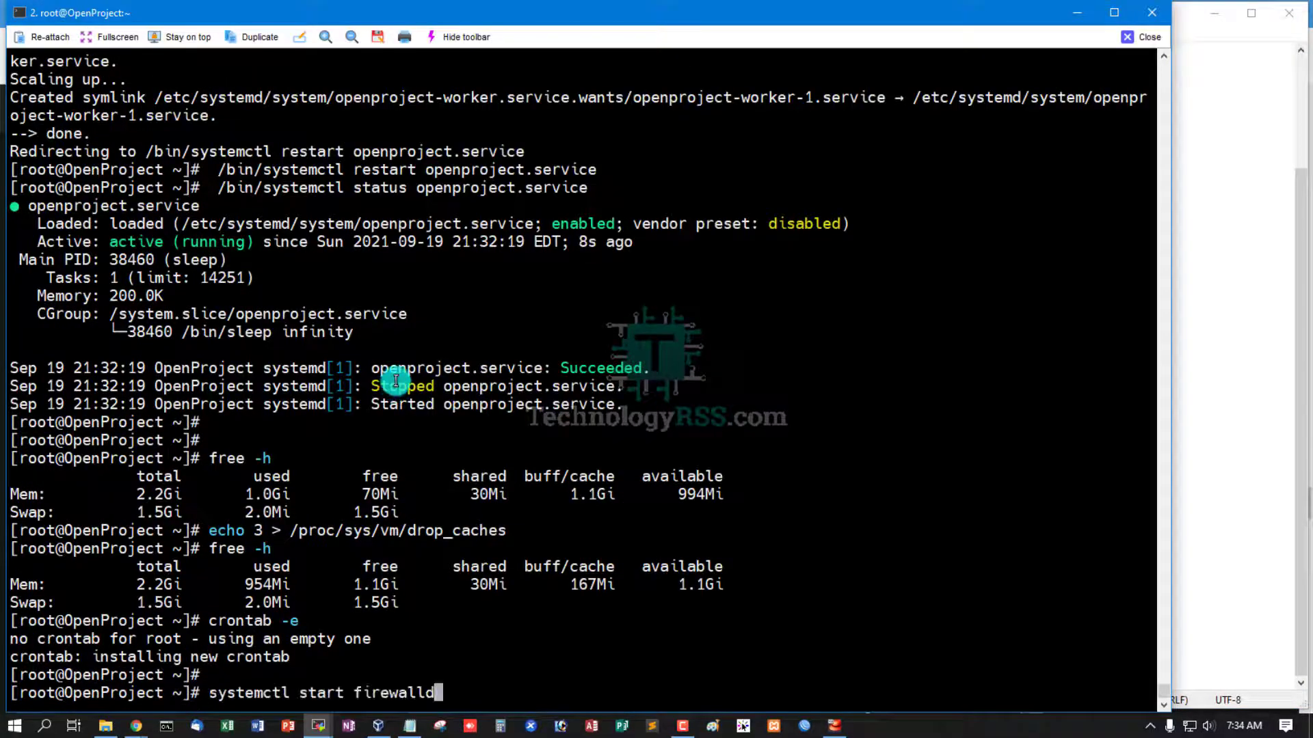
- Start firewalld and add permanent public-zone rules for ports 80 and 443/tcp
{"action": "key", "text": "enter"}
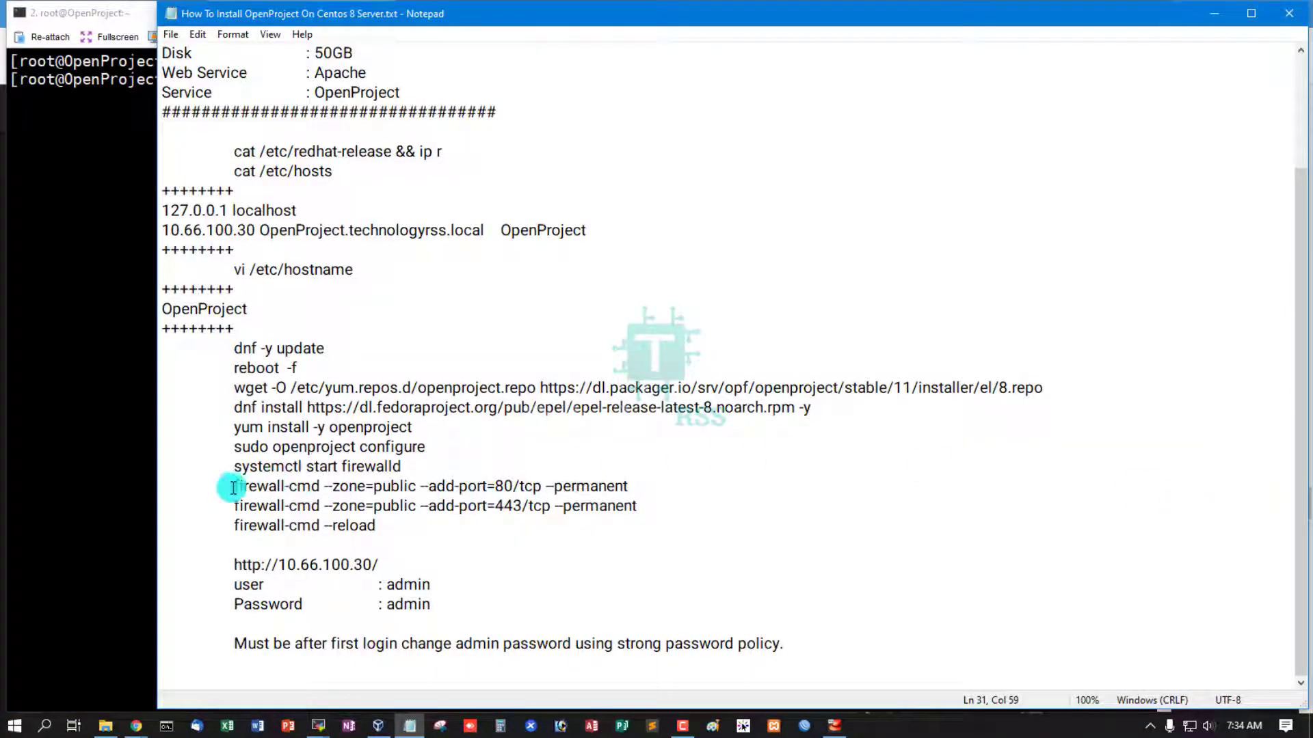
{"action": "left_click_drag", "start_coordinate": [234, 485], "coordinate": [635, 505]}
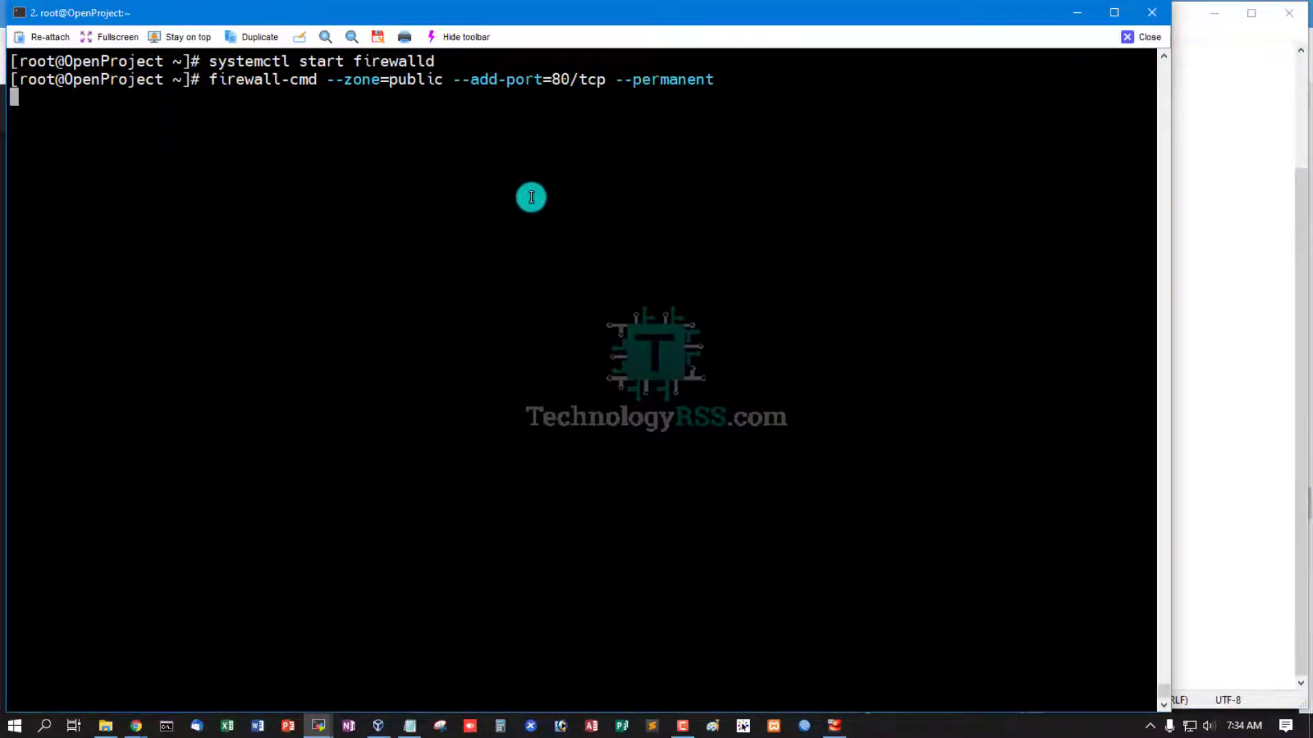
{"action": "type", "text": "firewall-cmd --zone=public --add-port=443/tcp --permanent"}
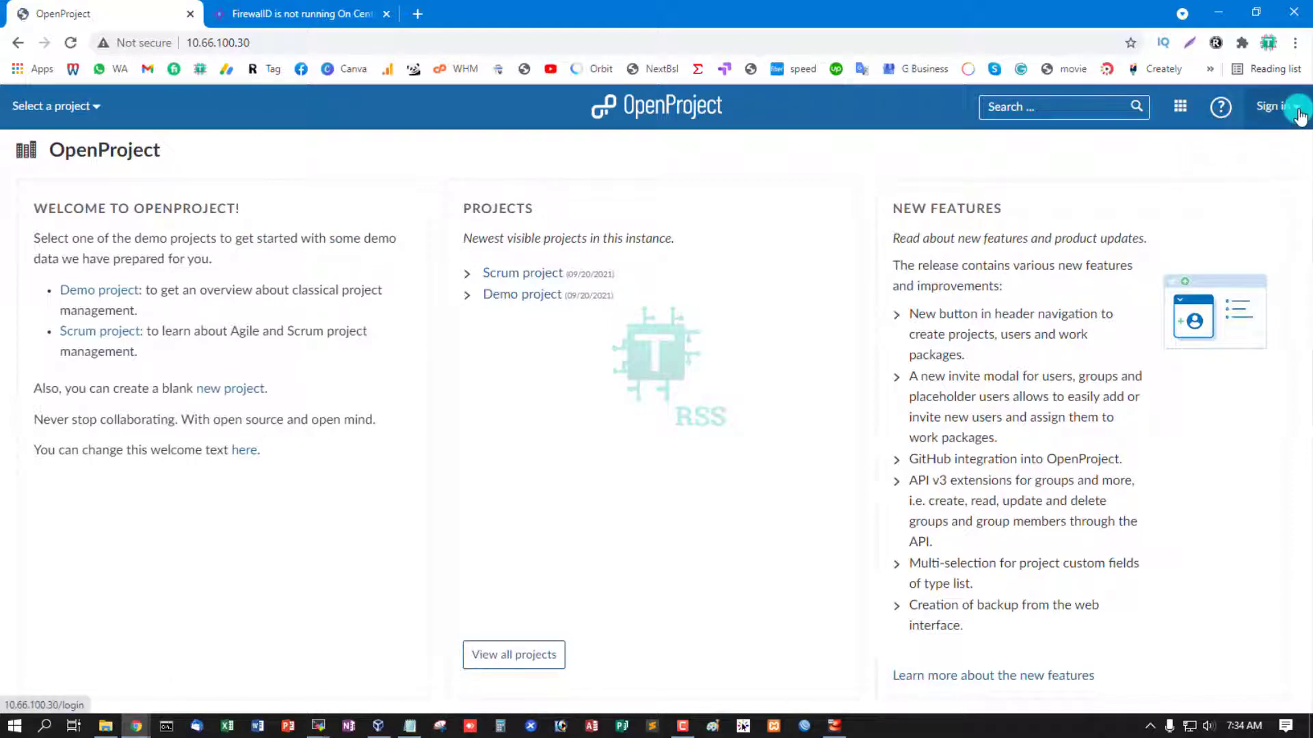
- Sign in to OpenProject with username admin and its password
{"action": "left_click", "coordinate": [1272, 107]}
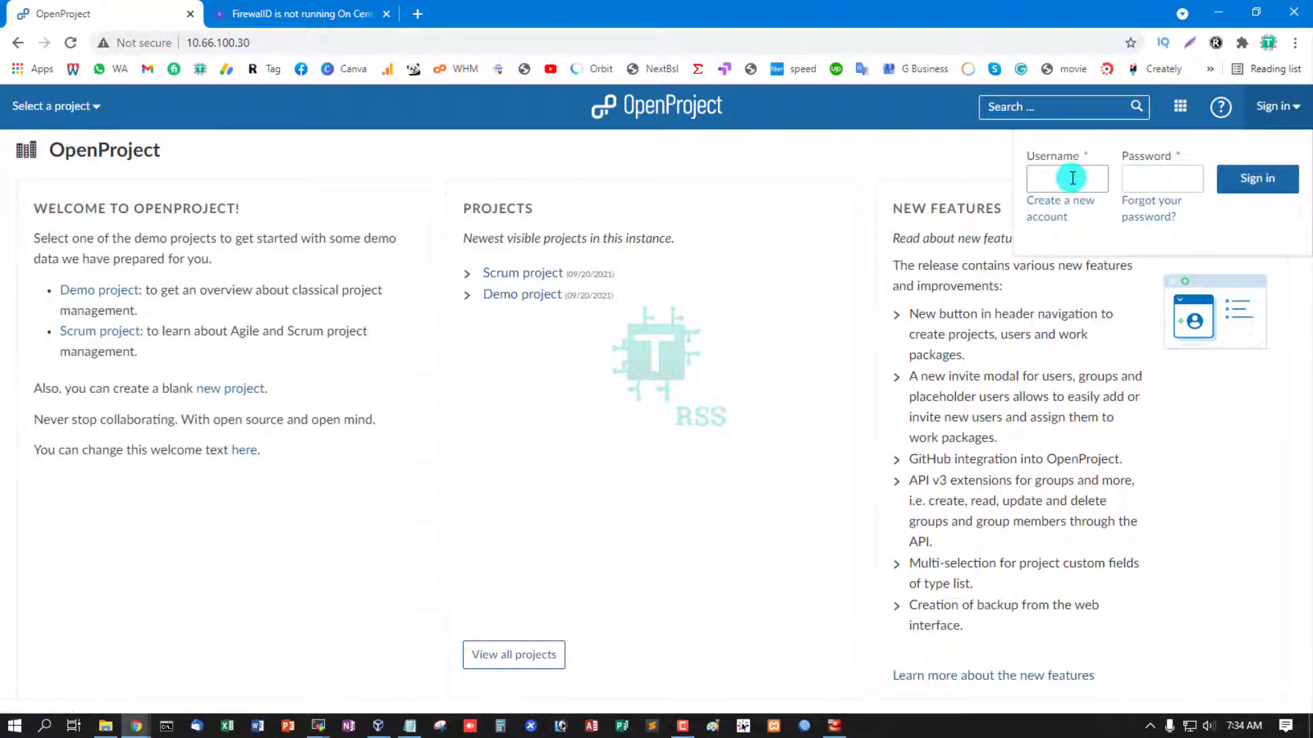
{"action": "type", "text": "admin"}
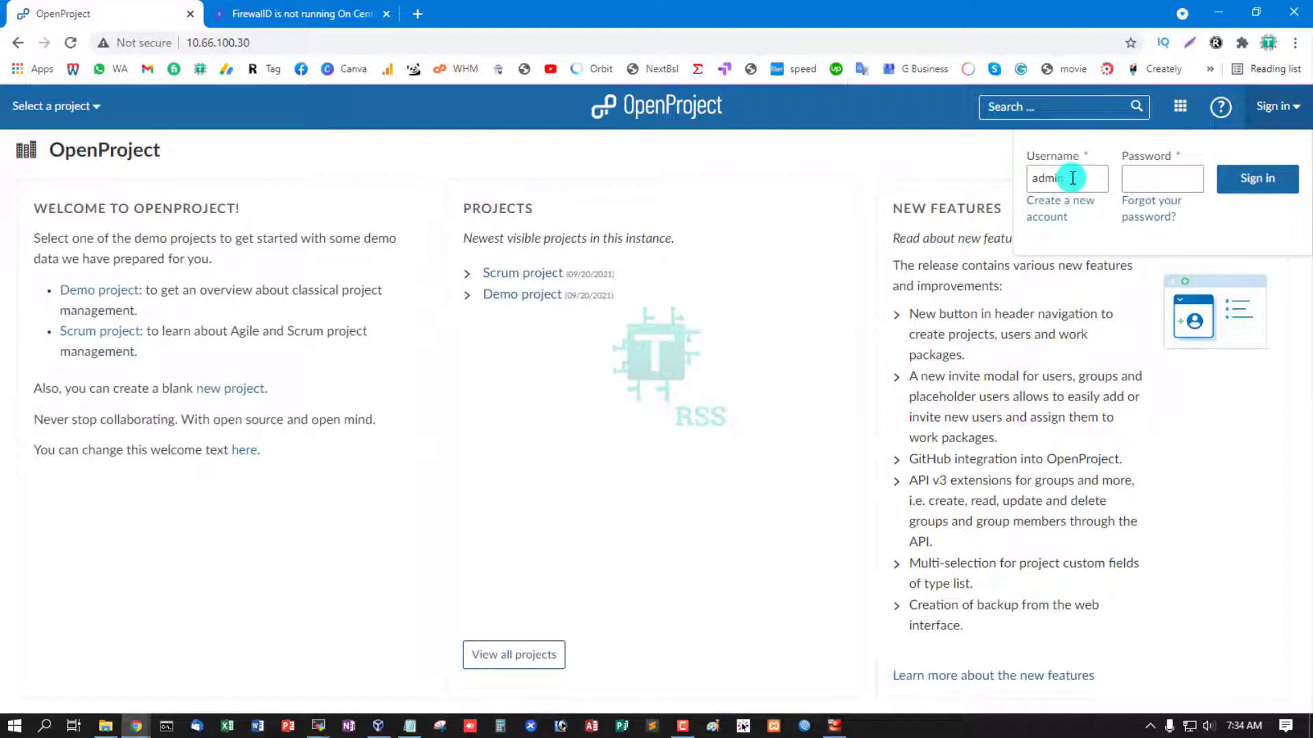
{"action": "type", "text": "password"}
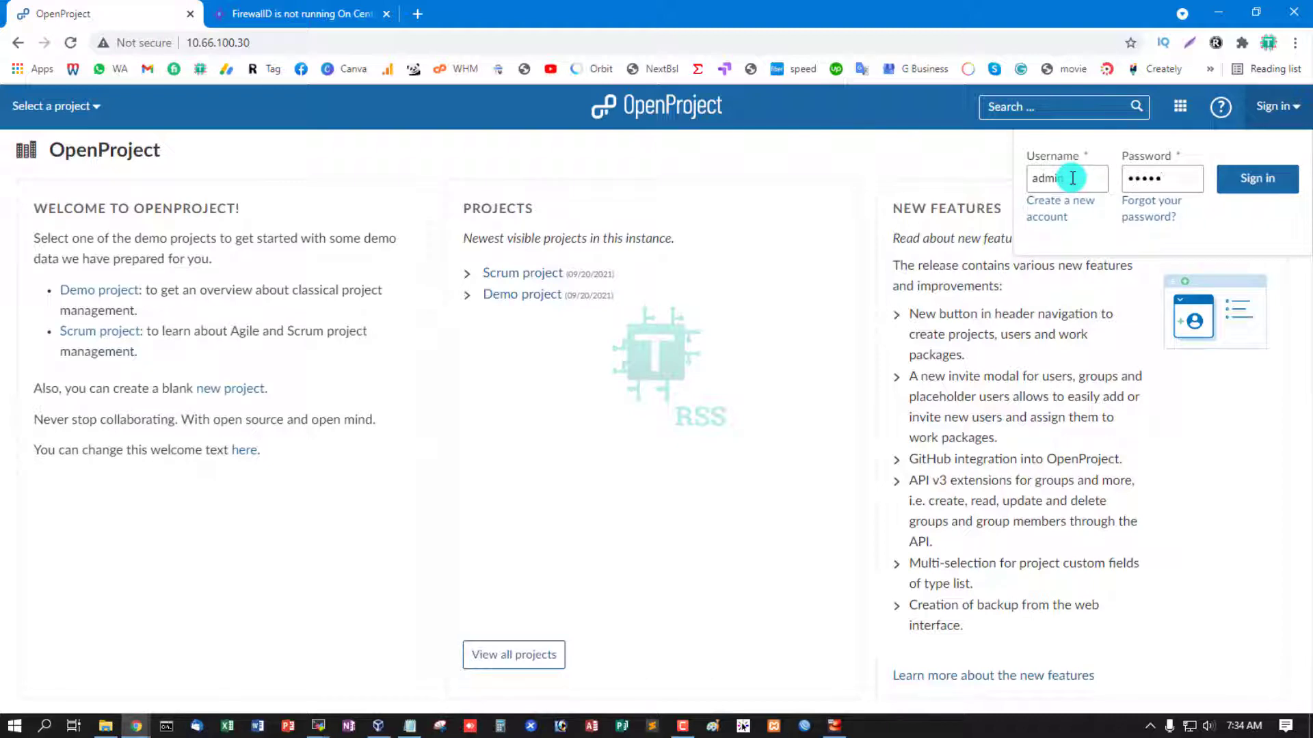
{"action": "left_click", "coordinate": [1256, 179]}
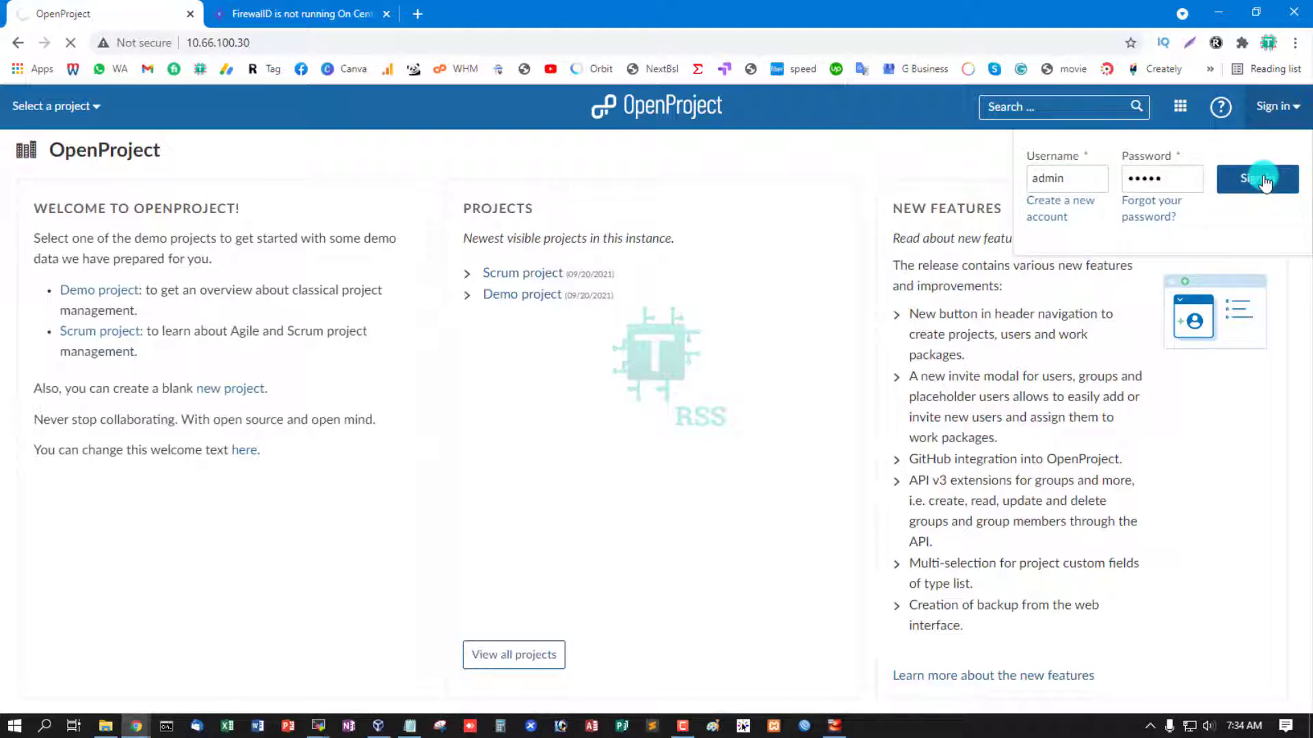
{"action": "left_click", "coordinate": [1255, 179]}
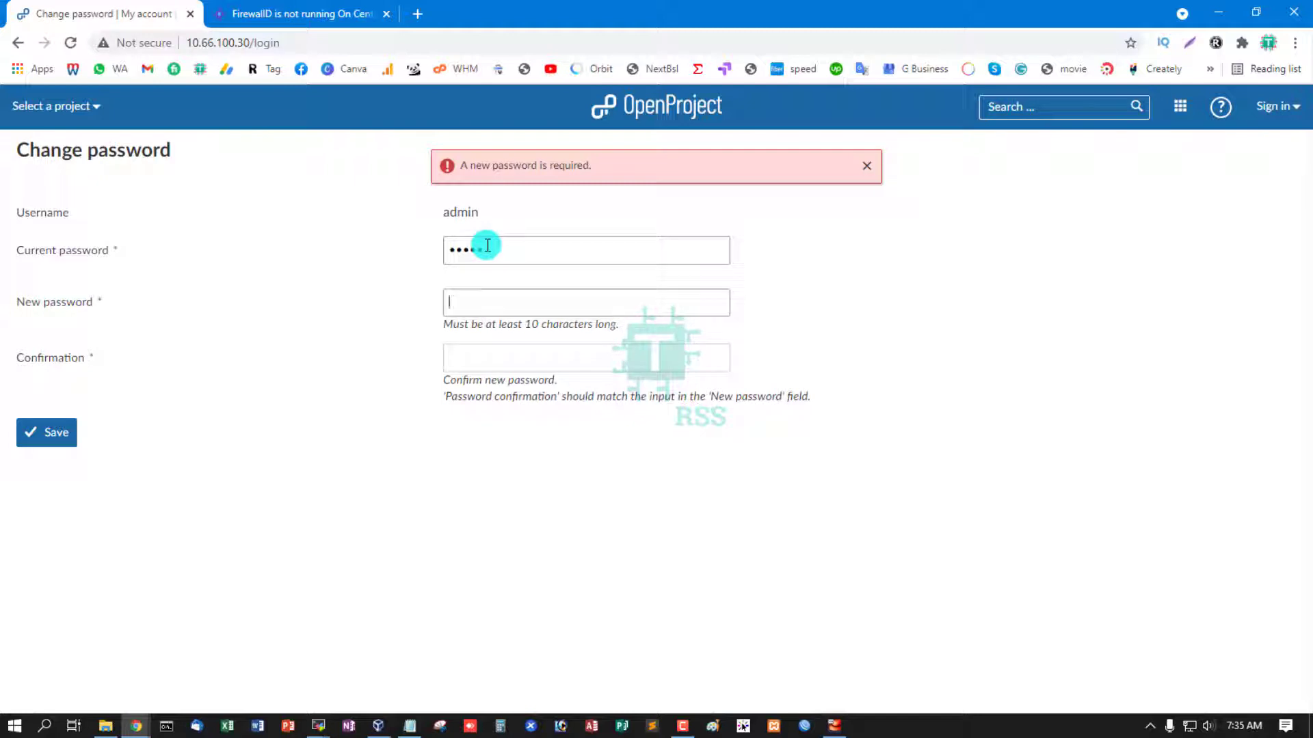
- Enter the current password, new password and confirmation for admin
{"action": "type", "text": "•"}
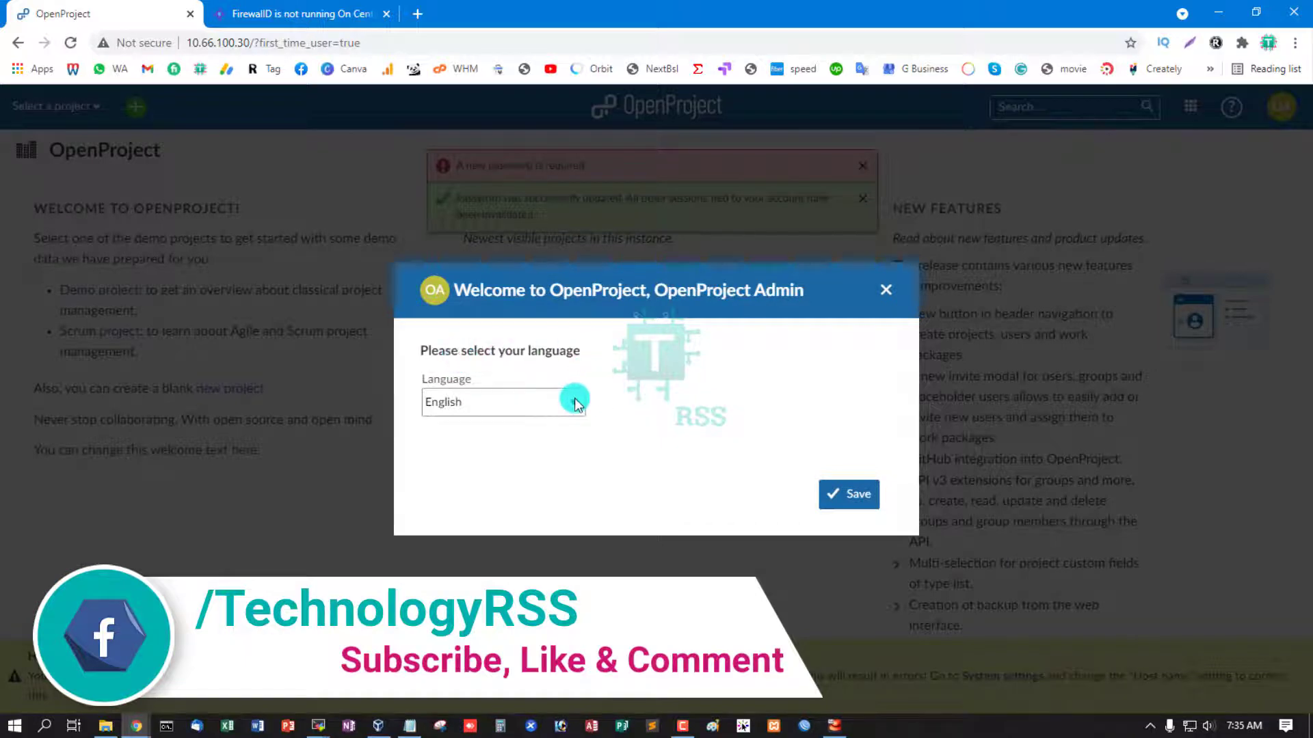
- Save English as the interface language and skip the intro tour
{"action": "left_click", "coordinate": [503, 401]}
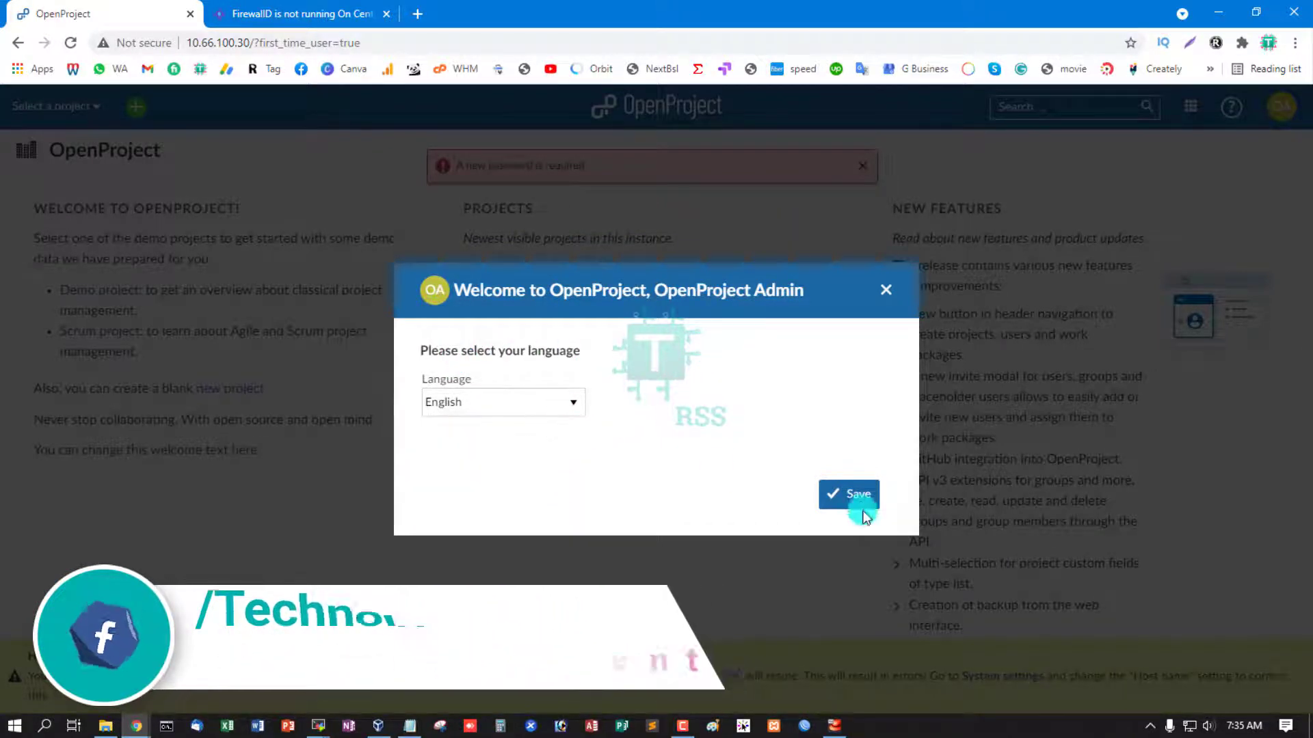
{"action": "left_click", "coordinate": [848, 494]}
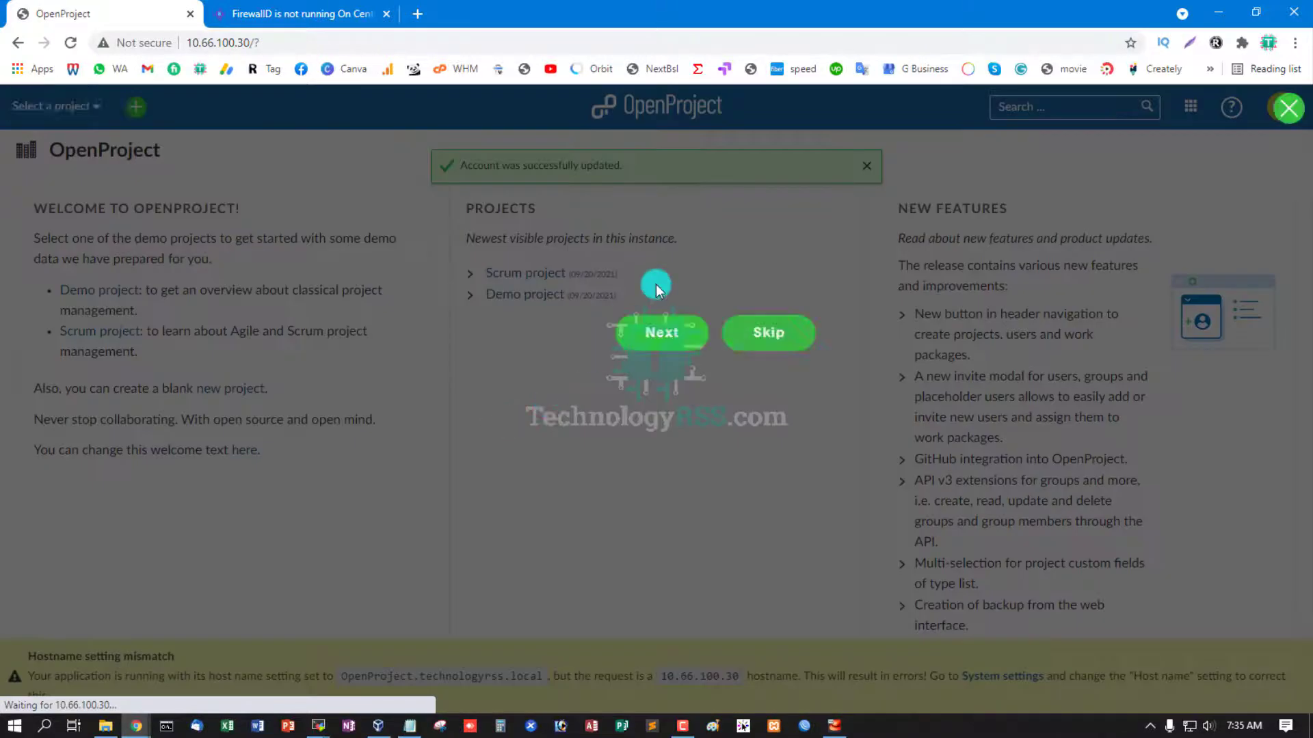
{"action": "left_click", "coordinate": [766, 332]}
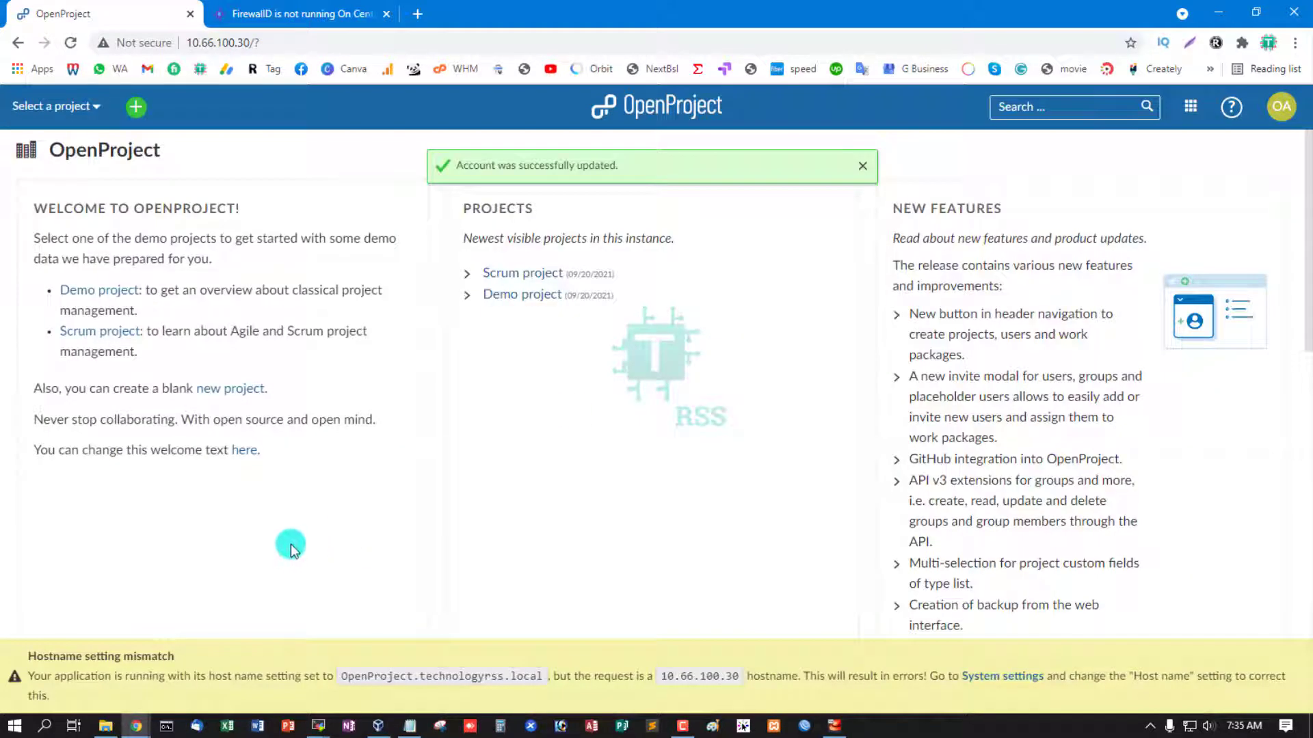
- Review the host name mismatch against 10.66.100.30 and go to System settings
{"action": "left_click_drag", "start_coordinate": [344, 675], "coordinate": [502, 678]}
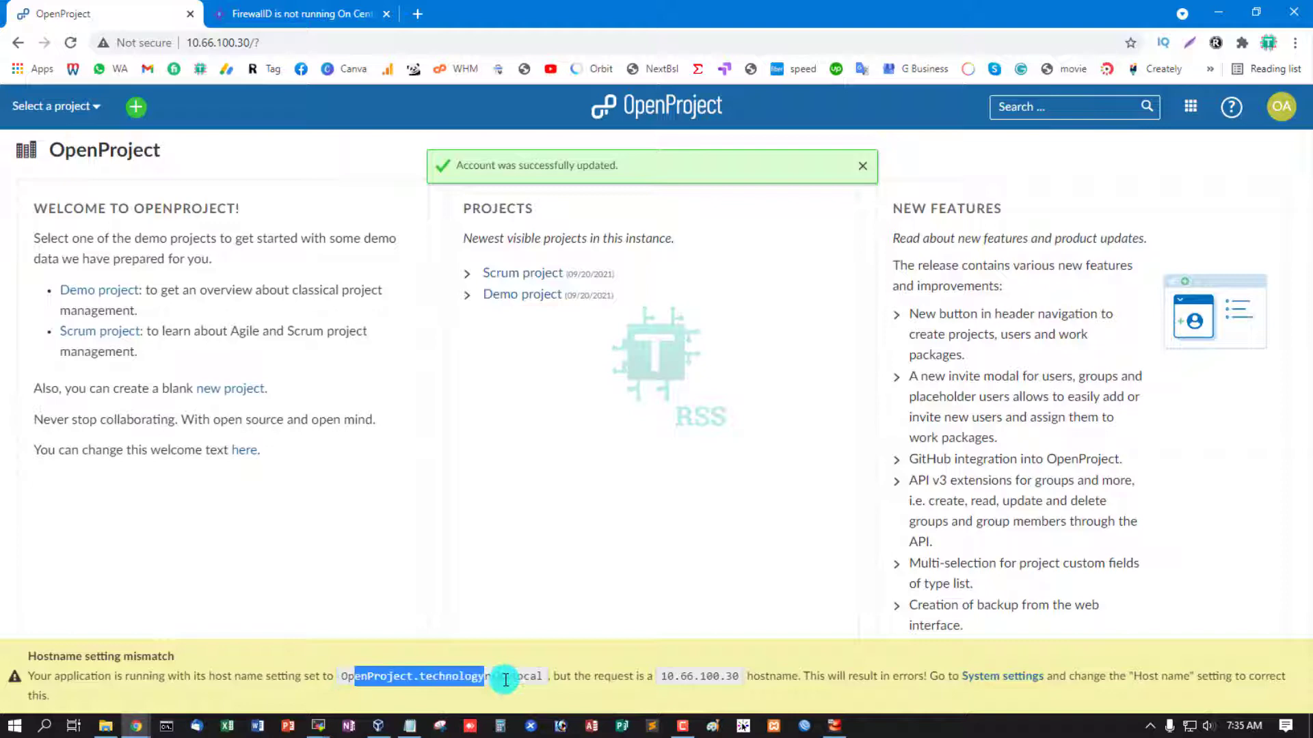
{"action": "left_click", "coordinate": [862, 165]}
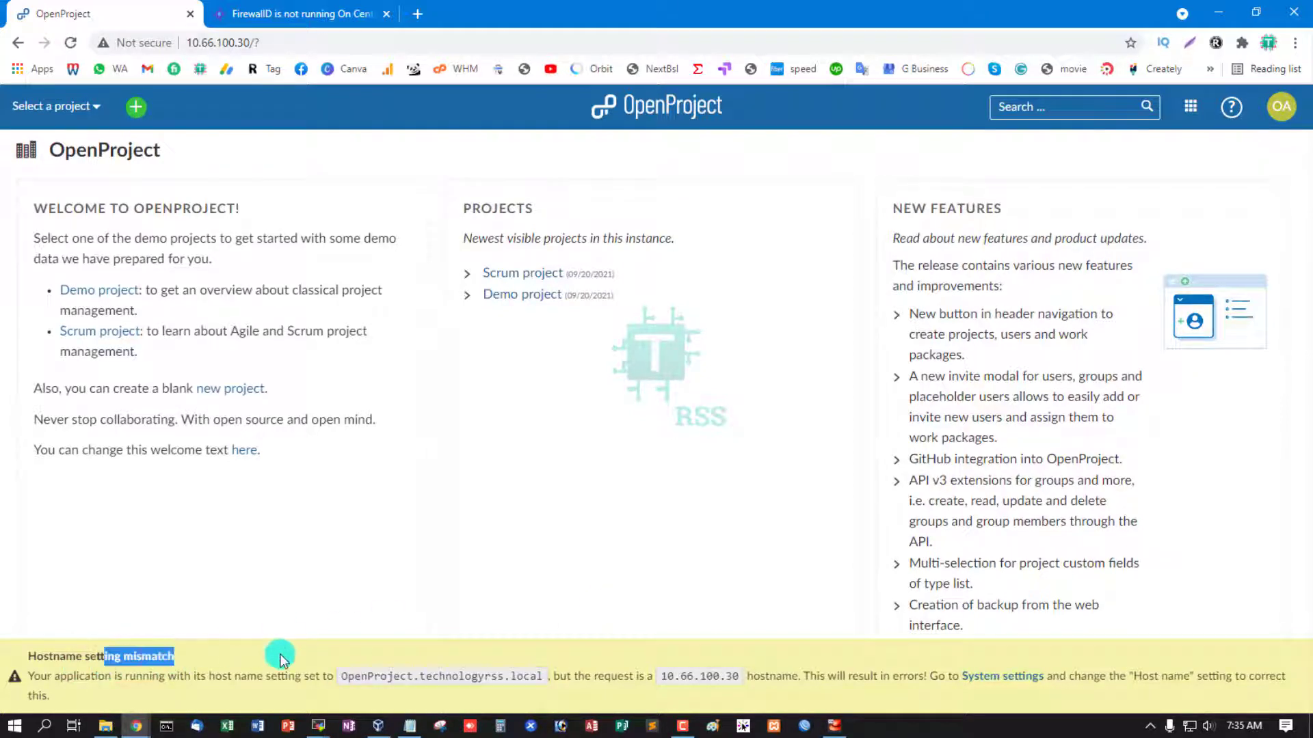
{"action": "double_click", "coordinate": [700, 676]}
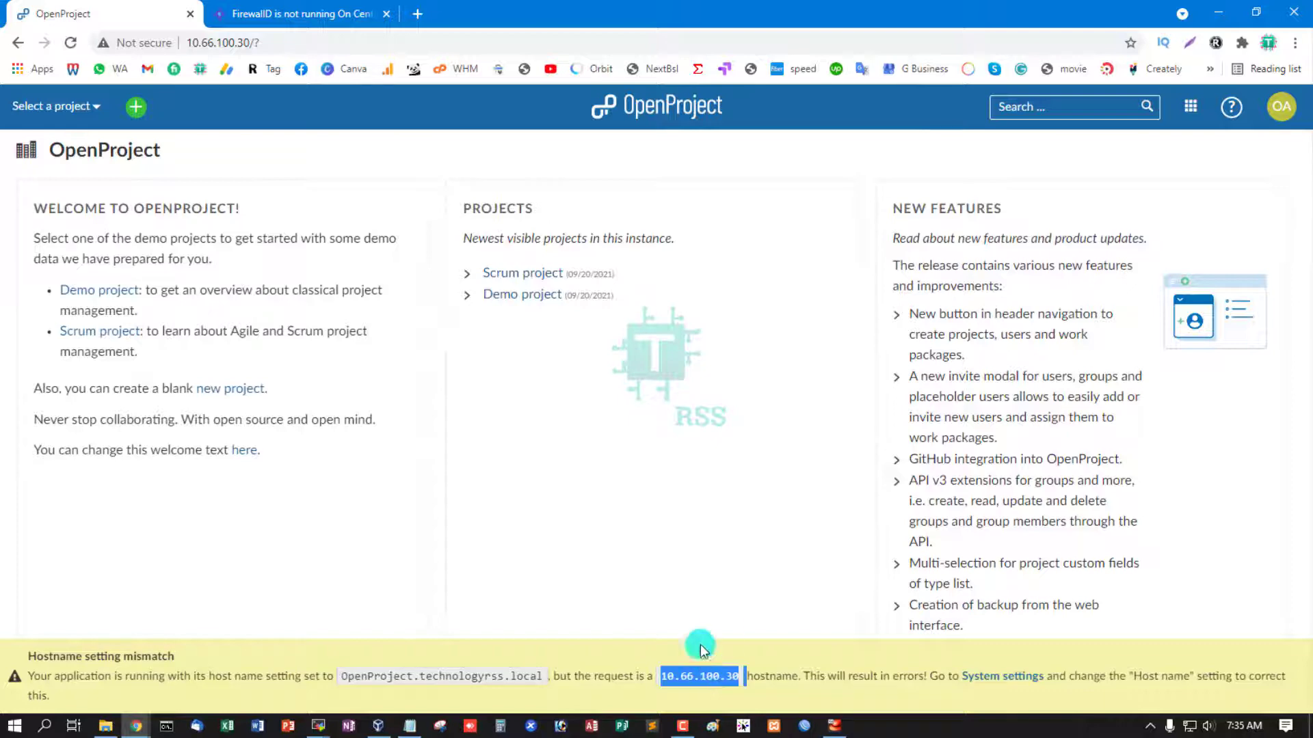
{"action": "left_click", "coordinate": [1001, 676]}
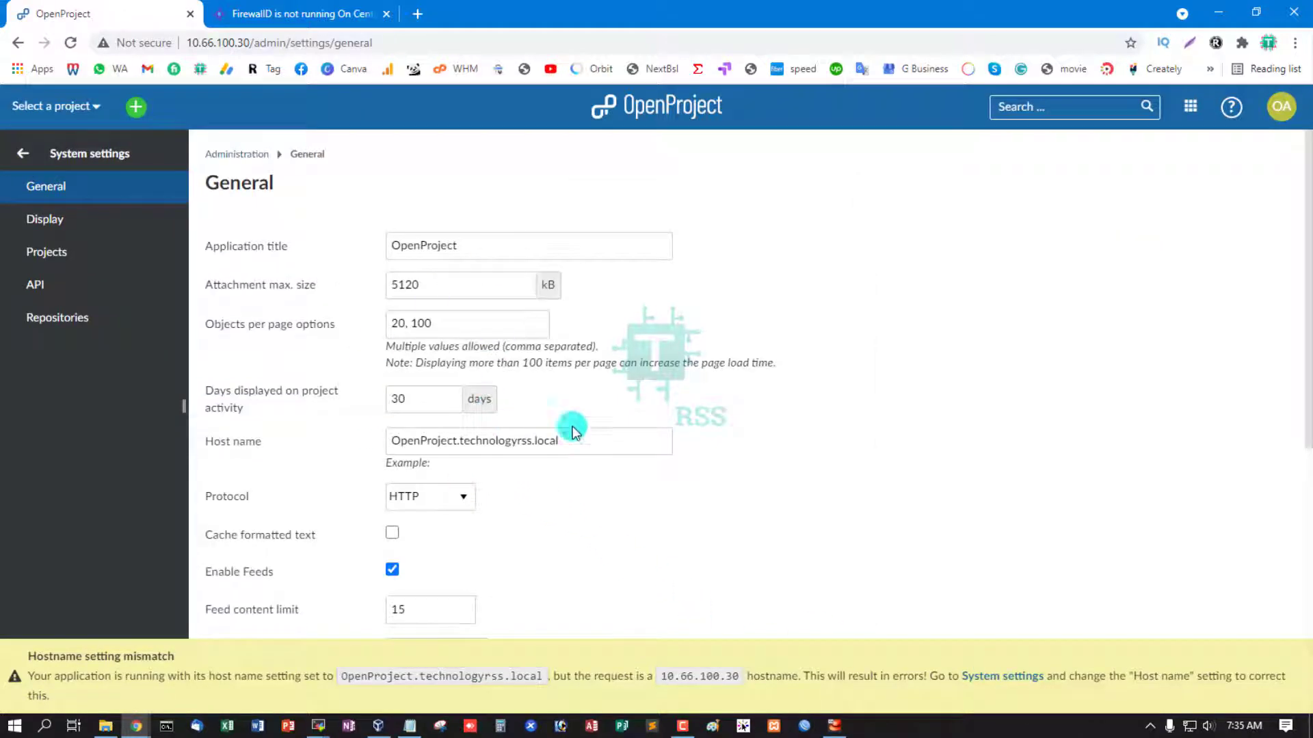
- Replace the Host name with 10.66.100.30 and save the general settings
{"action": "type", "text": "10.66.100.30"}
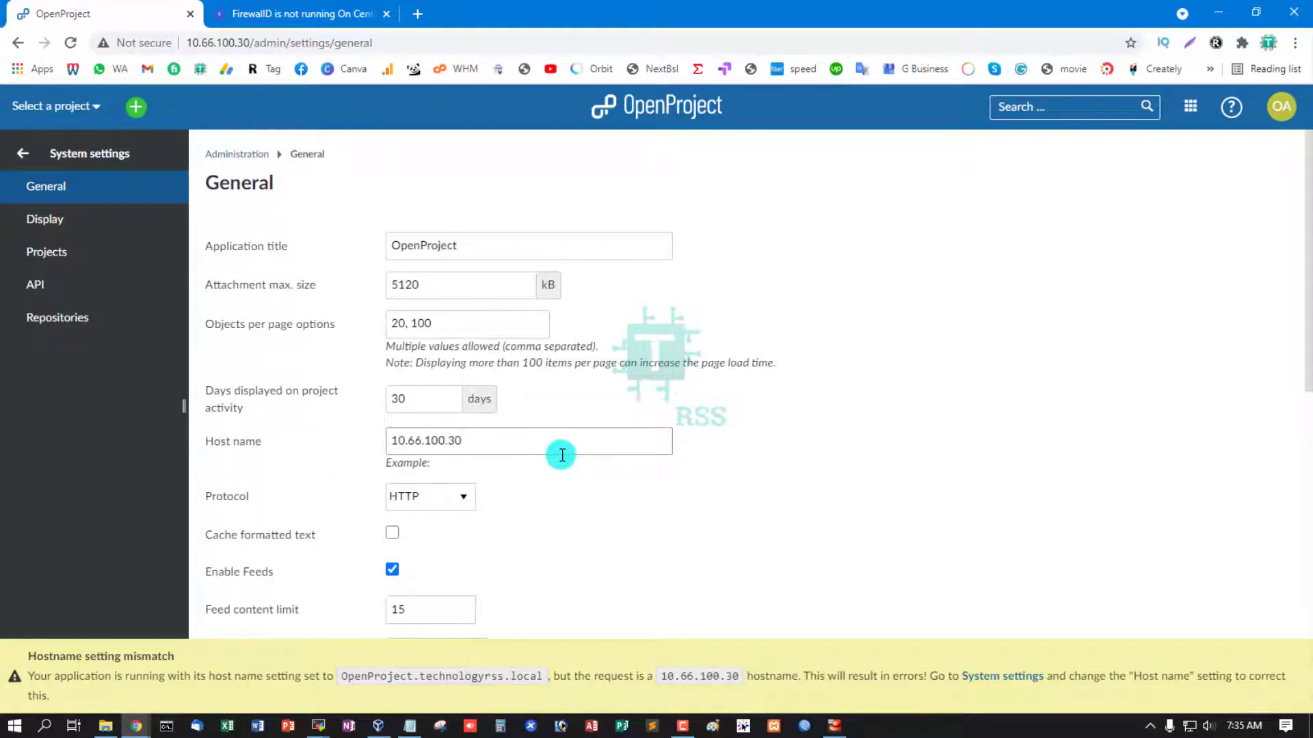
{"action": "mouse_move", "coordinate": [526, 471]}
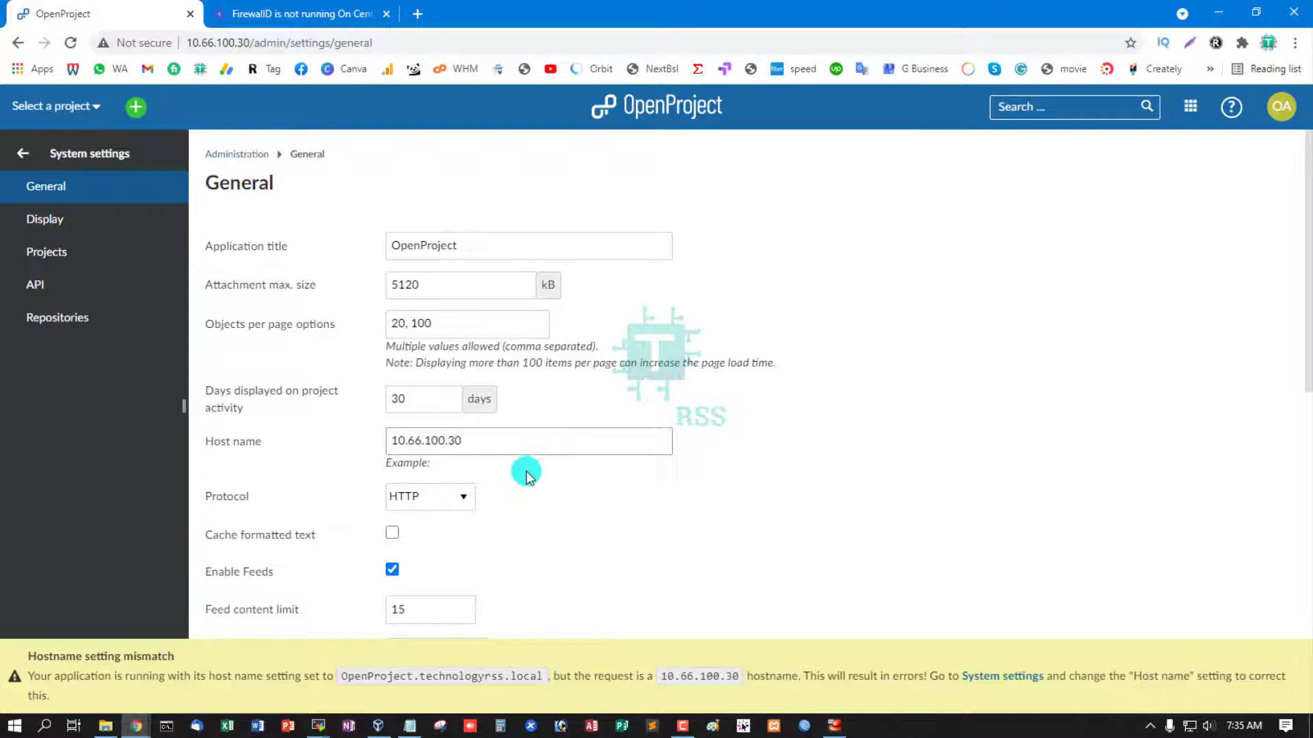
{"action": "scroll", "scroll_direction": "down", "scroll_amount": 3}
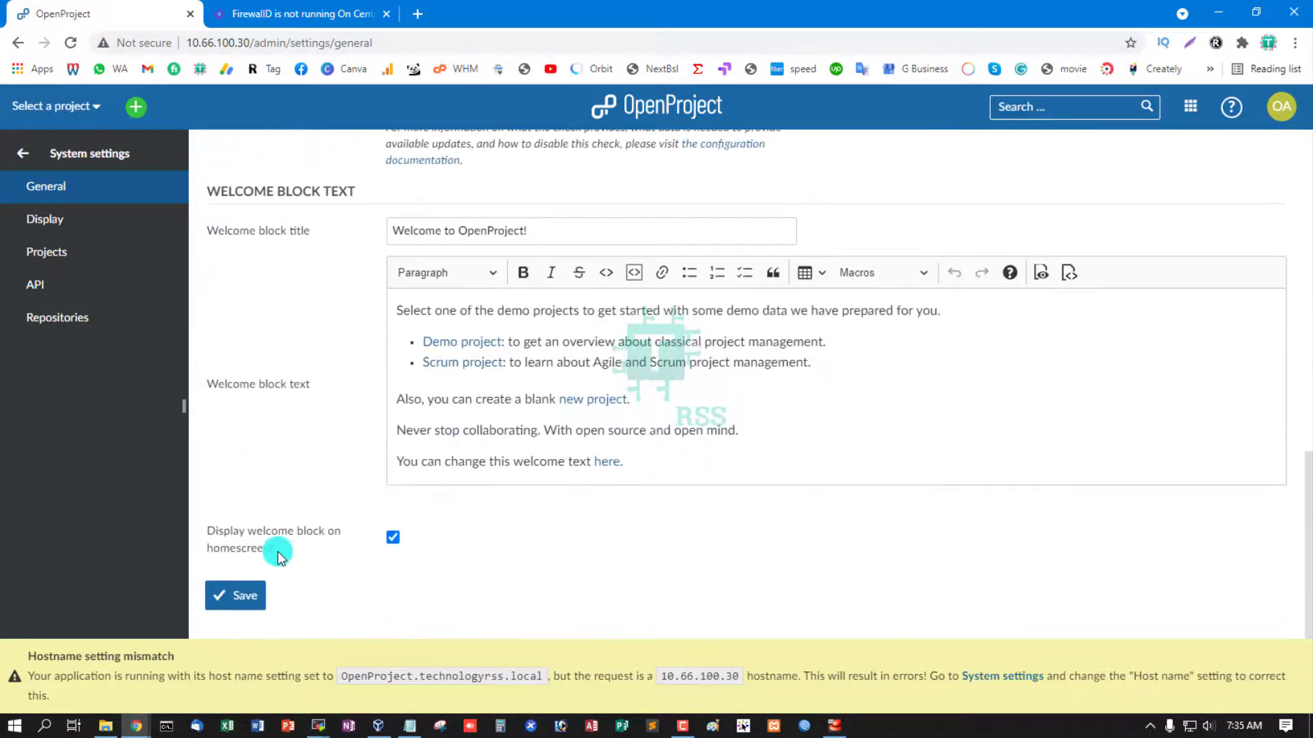
{"action": "left_click", "coordinate": [236, 595]}
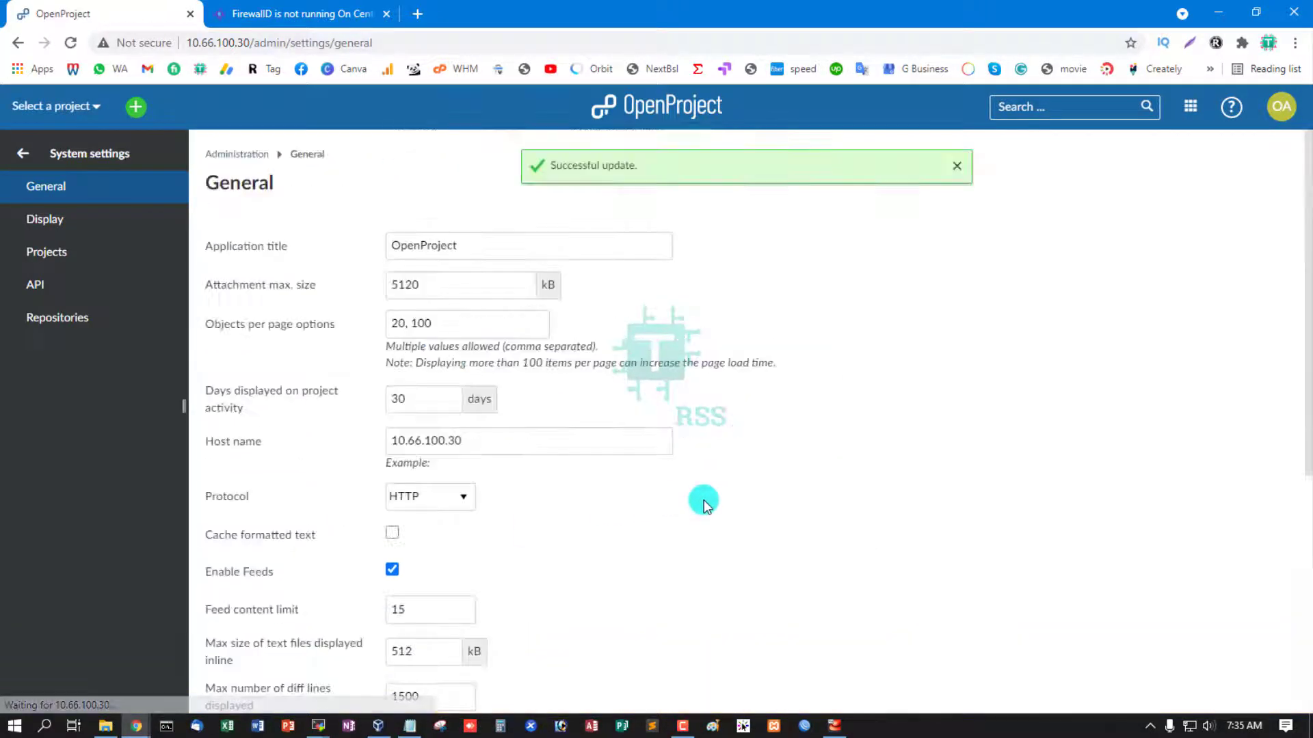
{"action": "mouse_move", "coordinate": [112, 216]}
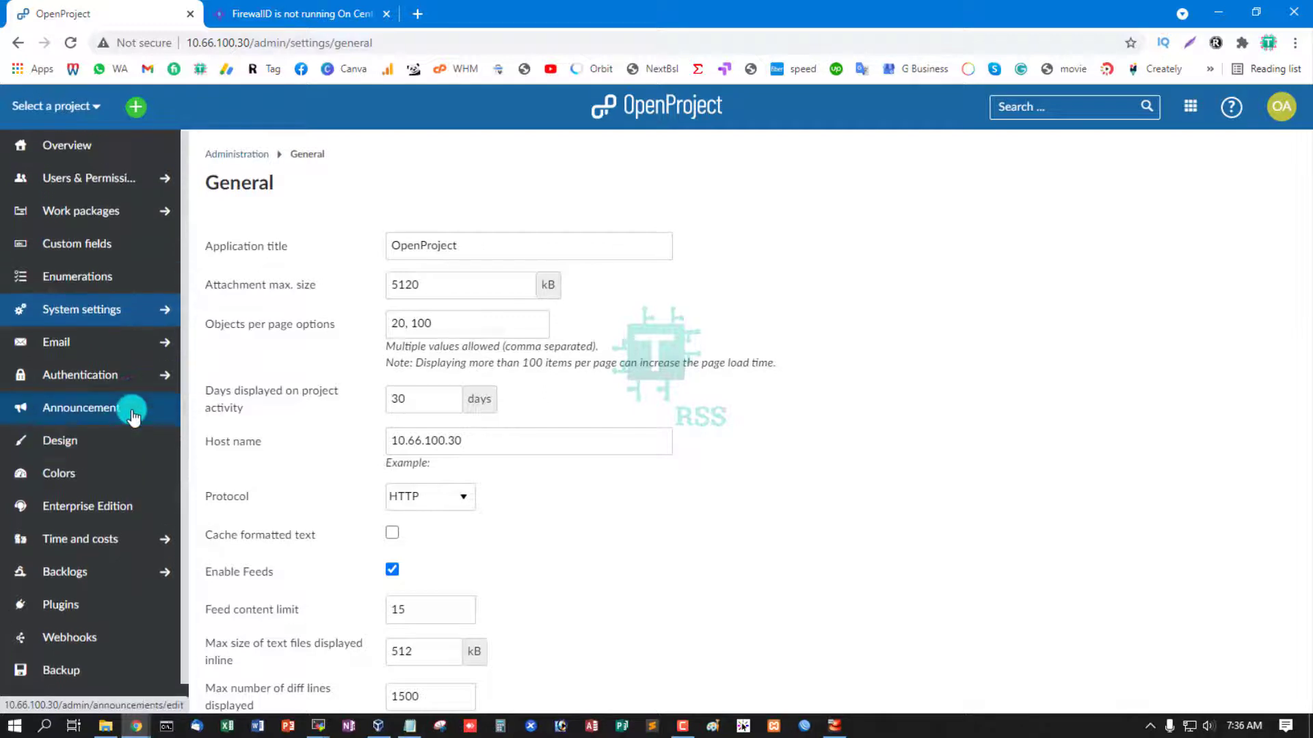
{"action": "mouse_move", "coordinate": [155, 182]}
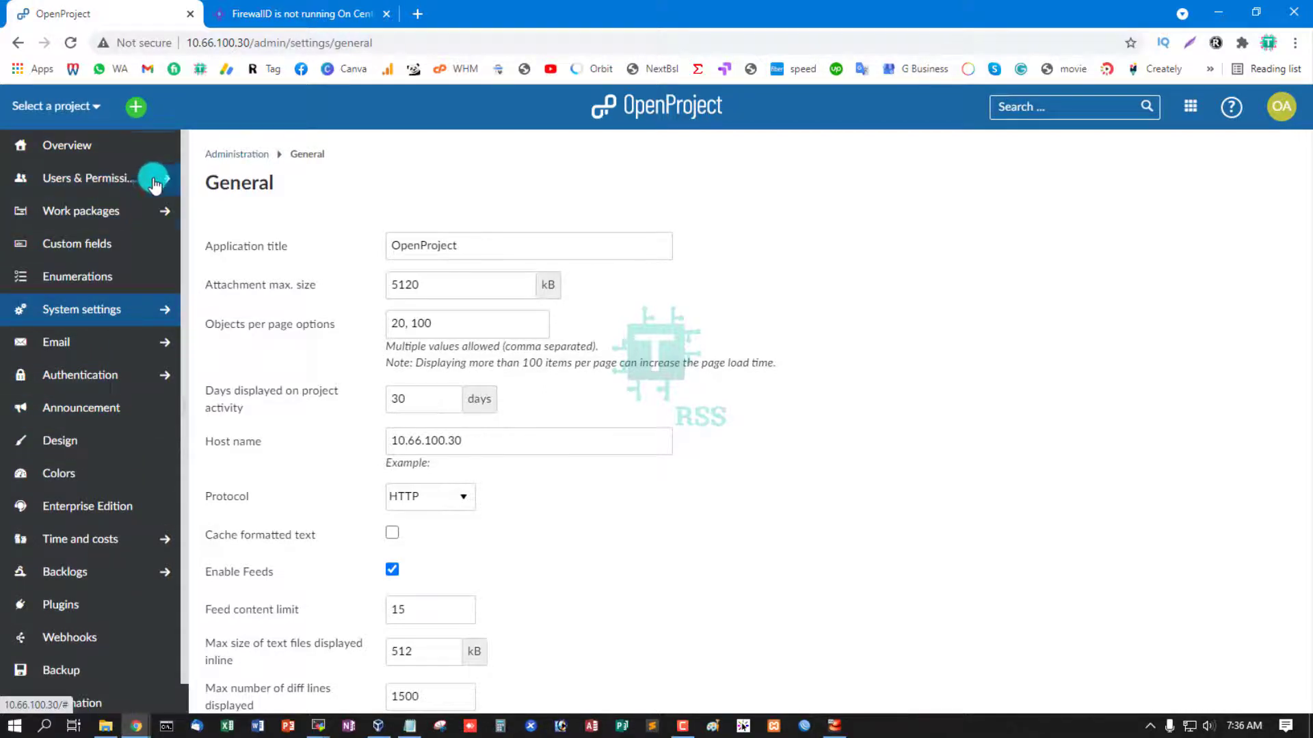
- View the OpenProject Users administration list showing the single admin account as administrator
{"action": "left_click", "coordinate": [87, 178]}
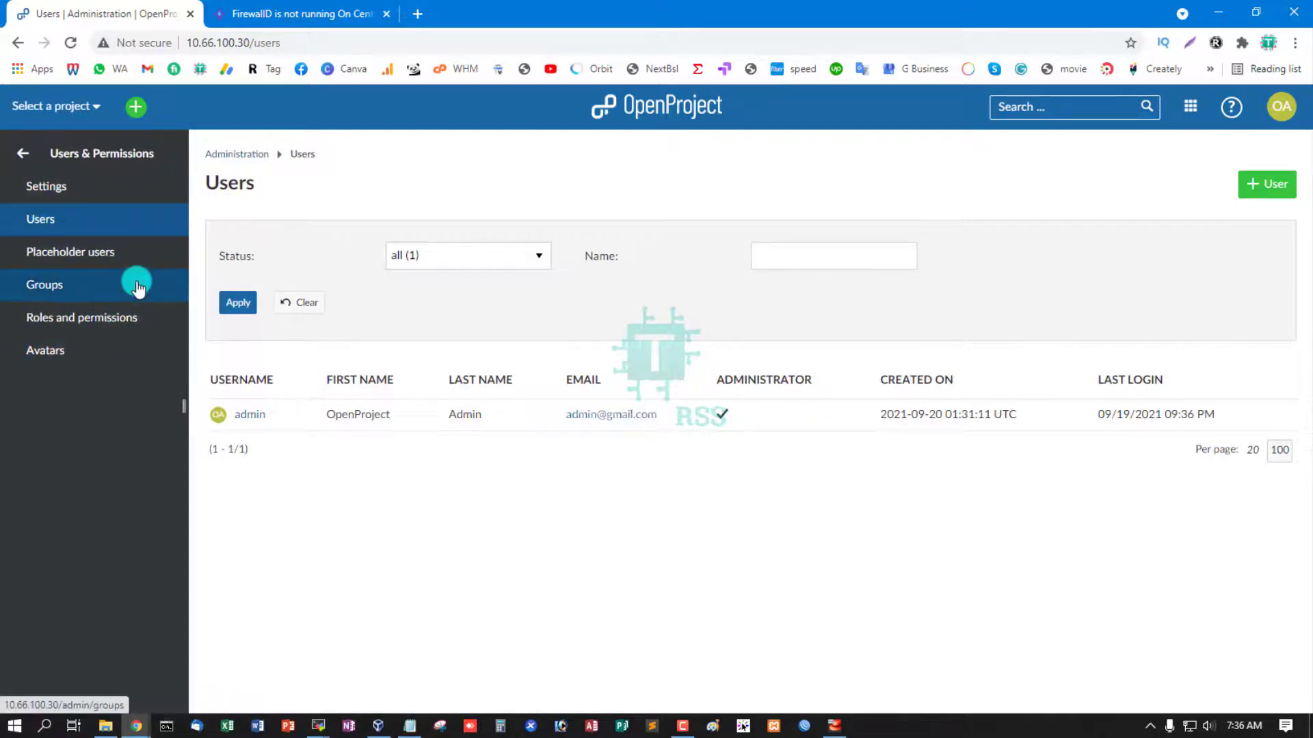
{"action": "left_click", "coordinate": [22, 153]}
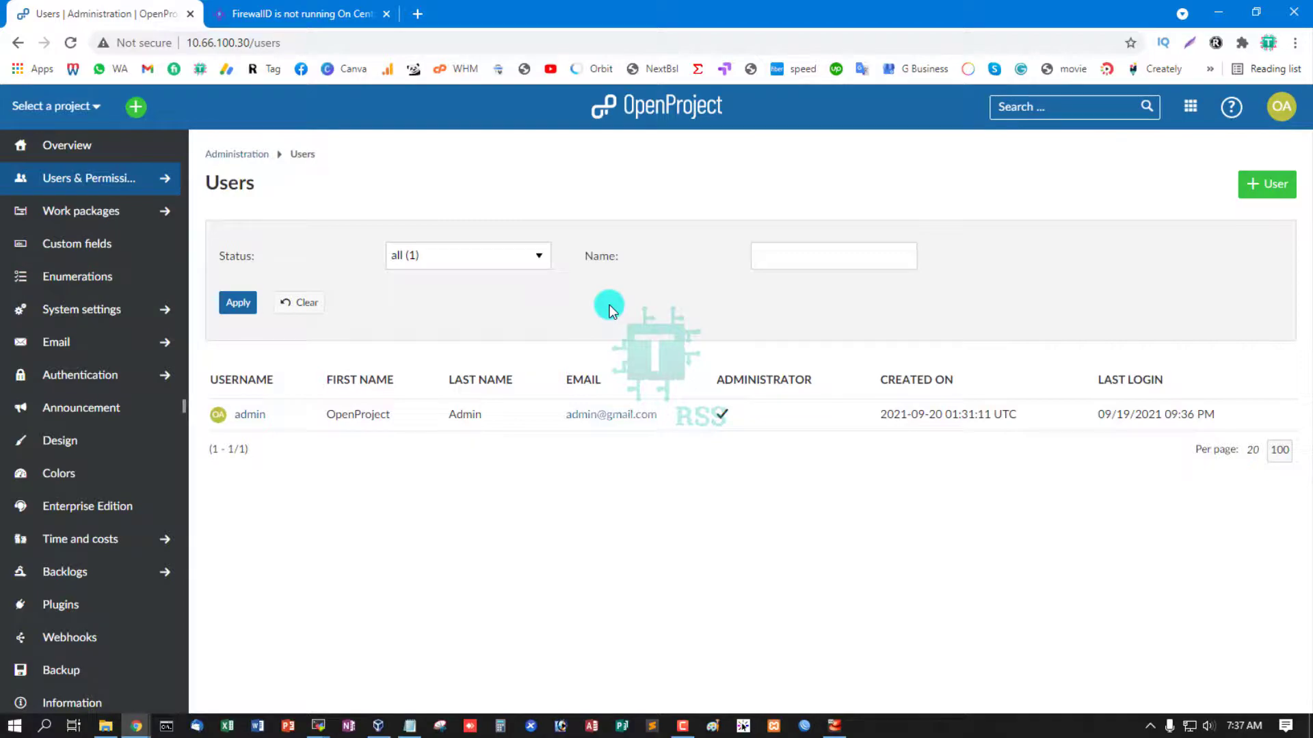
{"action": "mouse_move", "coordinate": [1216, 6]}
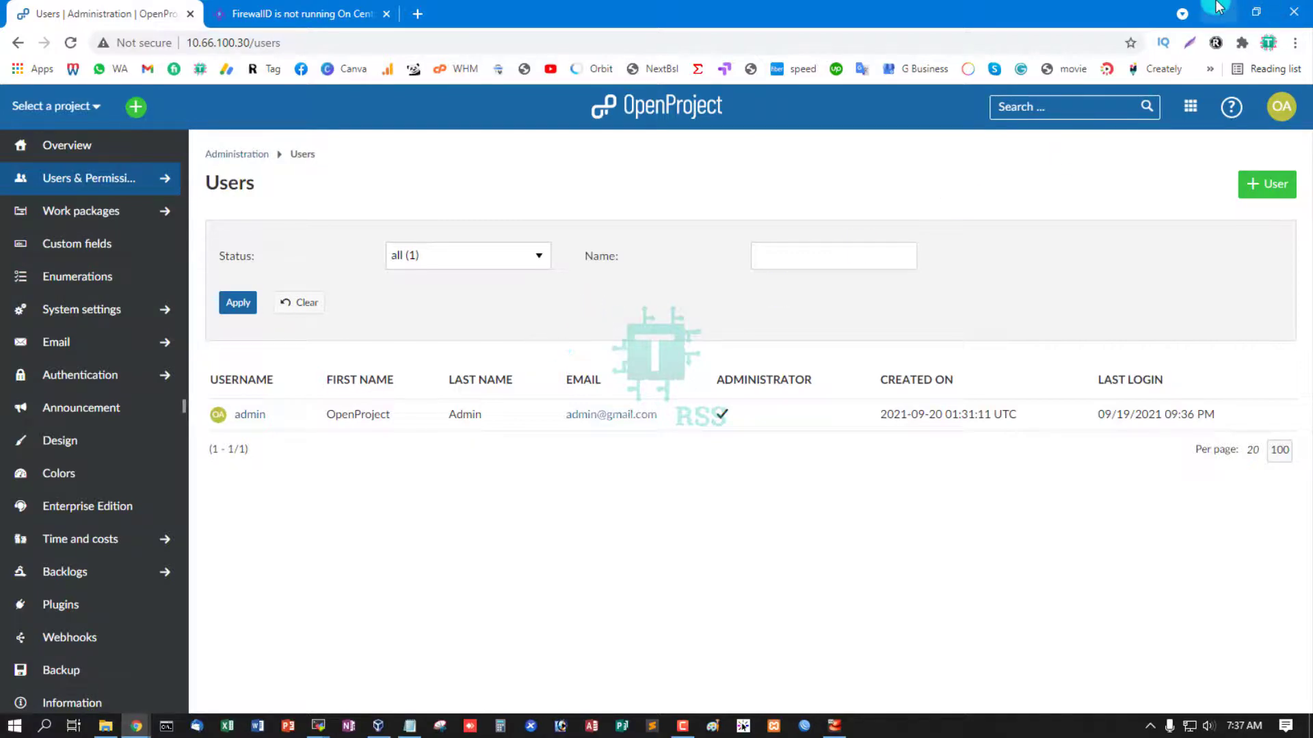